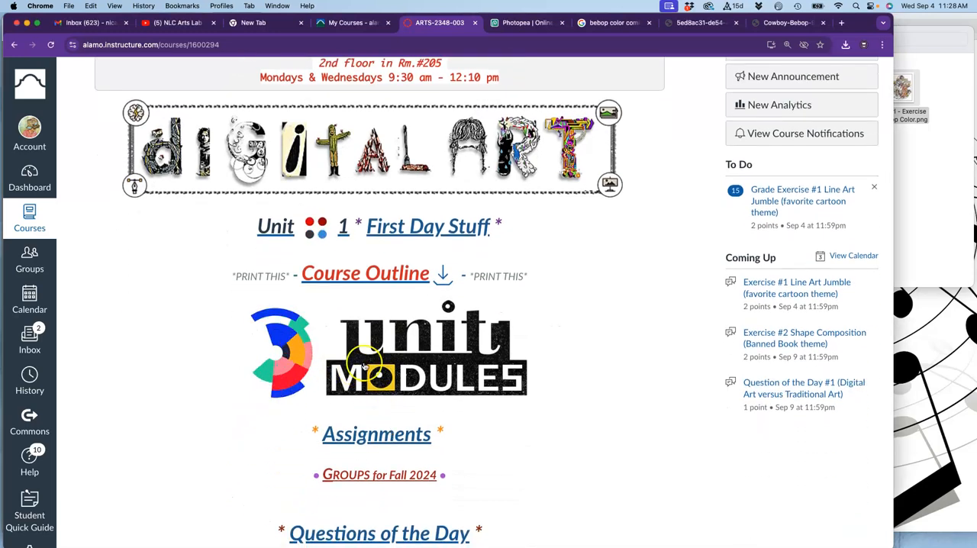
- Go to the course's UNIT Modules page and scroll to the unit list
left_click(425, 351)
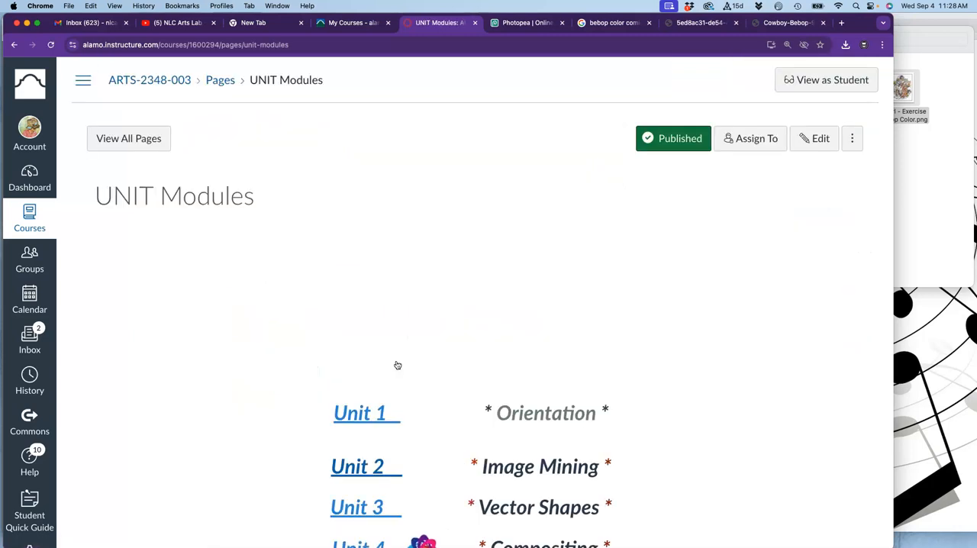
scroll("down", 3)
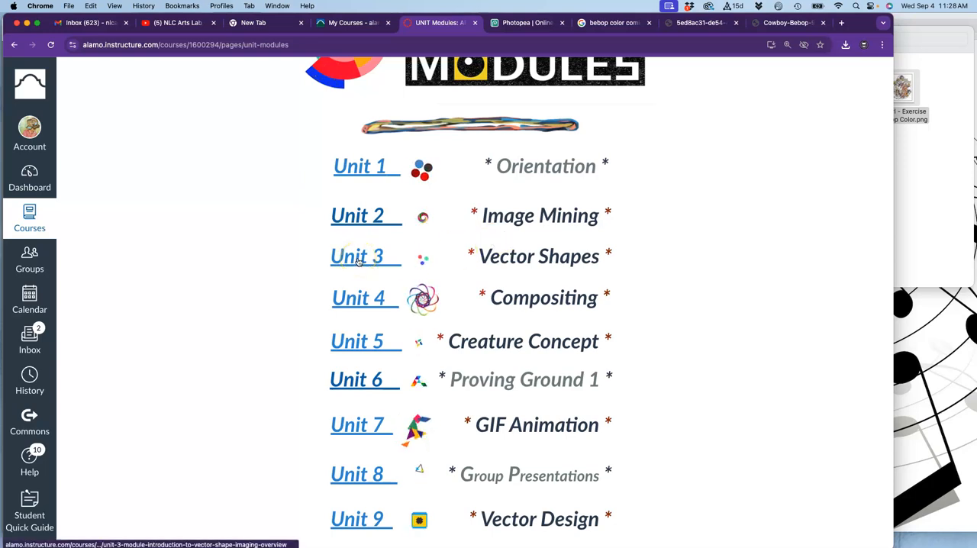
- Open the Unit 3 Introduction to Vector Shape Composition module overview
left_click(357, 256)
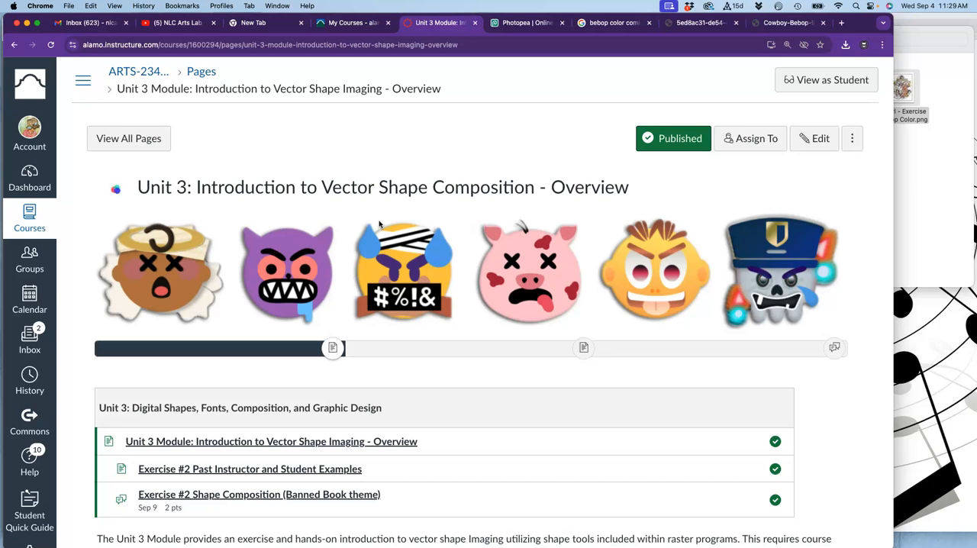
scroll("down", 3)
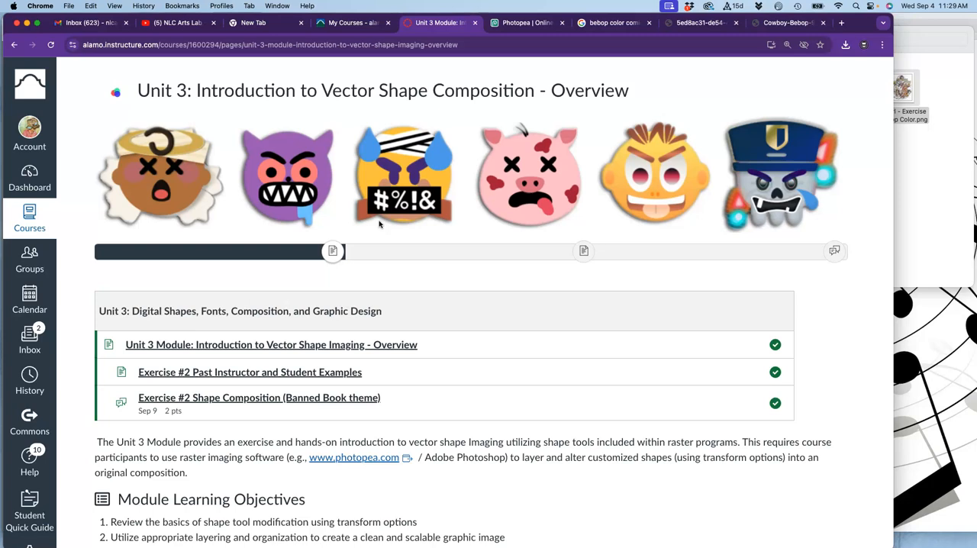
scroll("down", 3)
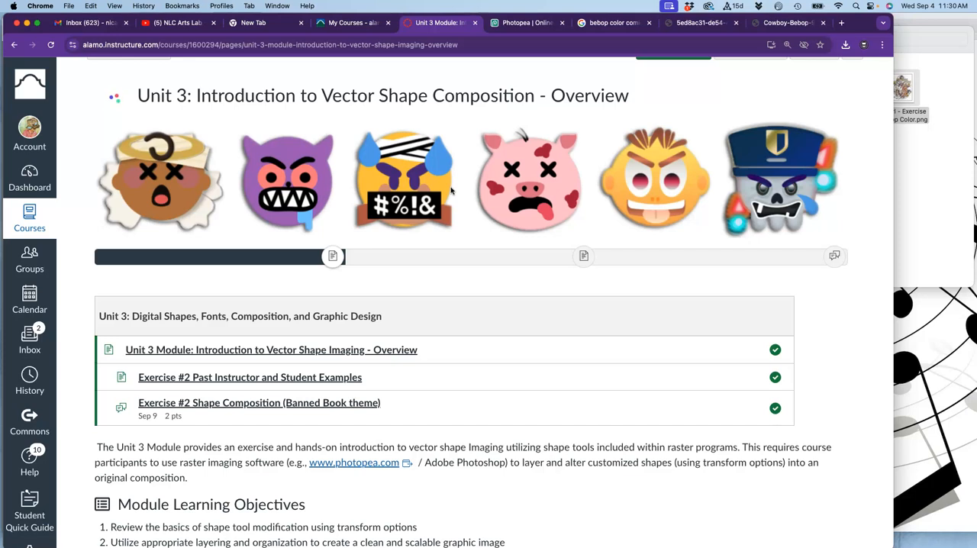
scroll("down", 3)
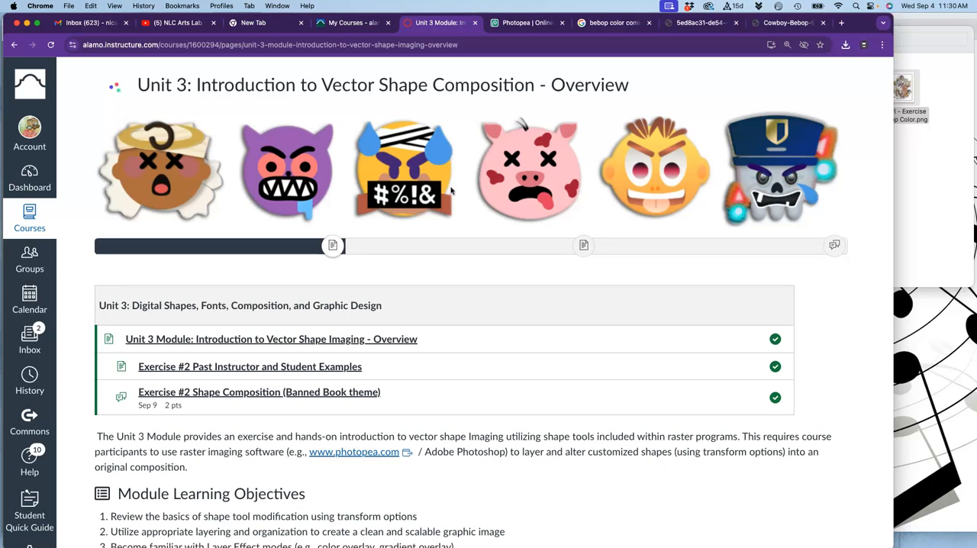
scroll("down", 3)
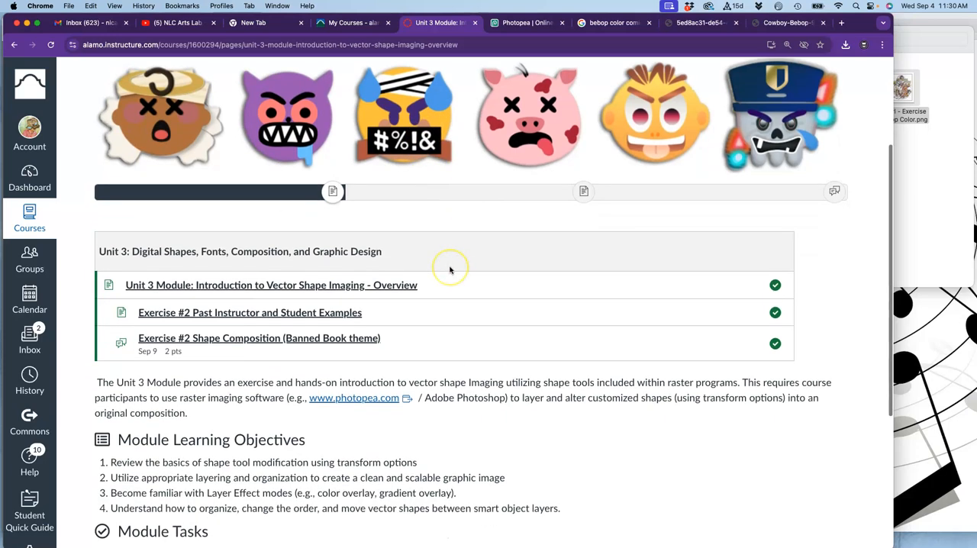
scroll("down", 3)
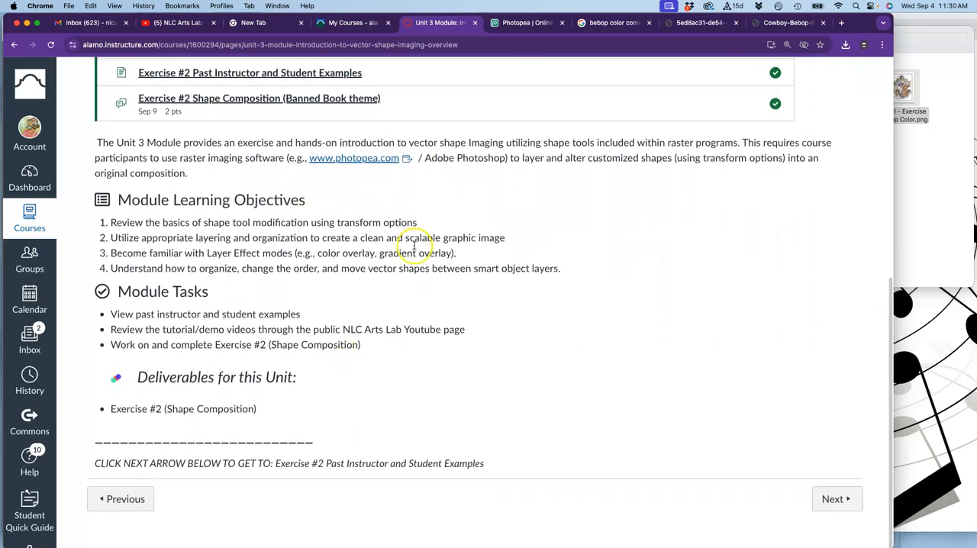
mouse_move(837, 500)
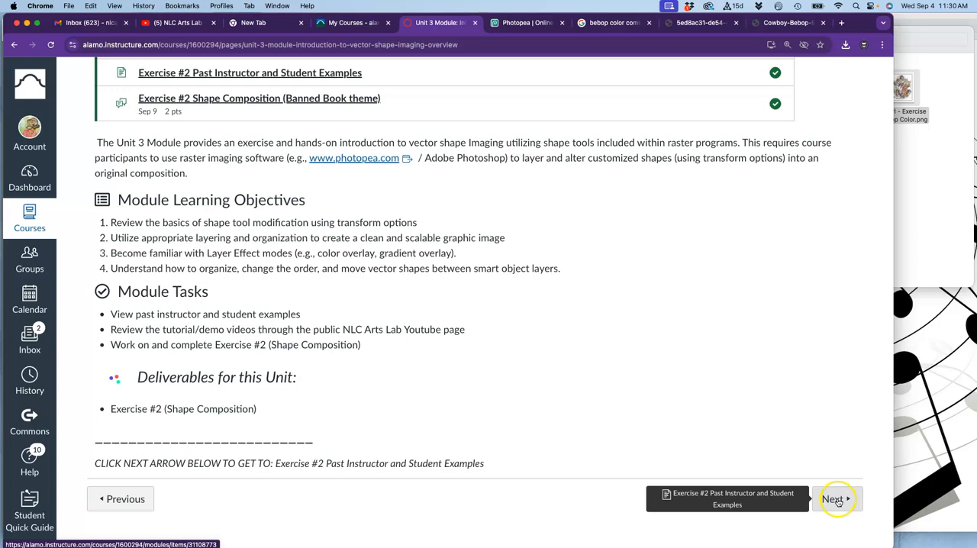
- Move on to the Exercise #2 Past Instructor and Student Examples and browse them
left_click(836, 498)
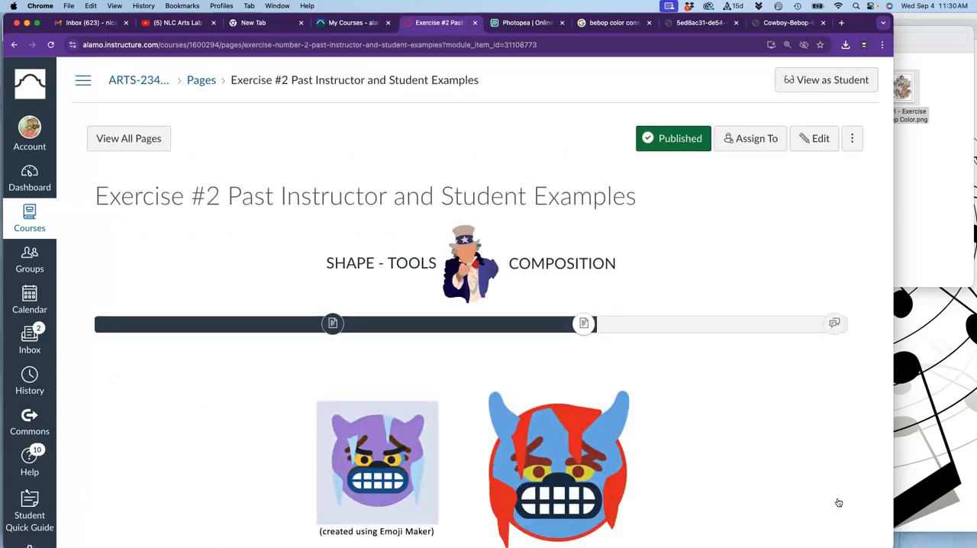
scroll("down", 3)
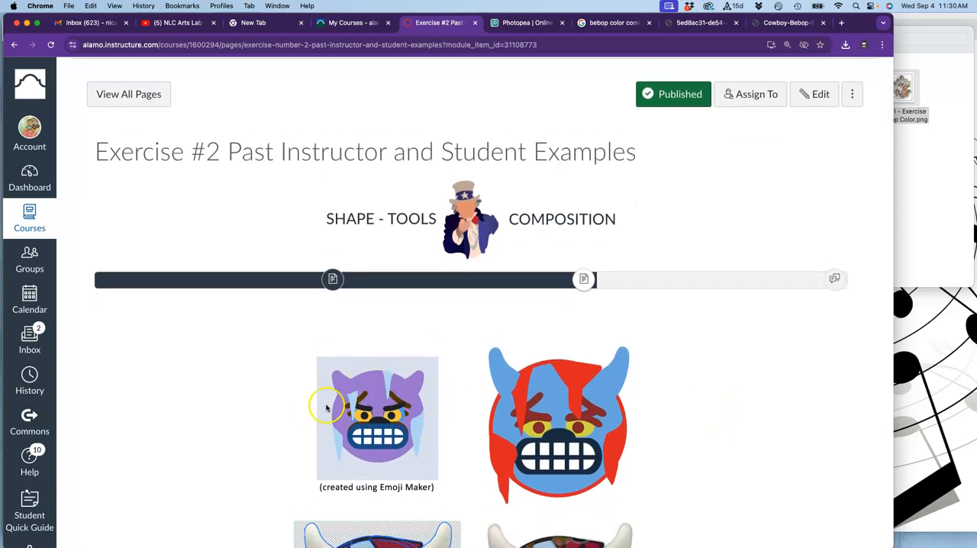
mouse_move(365, 394)
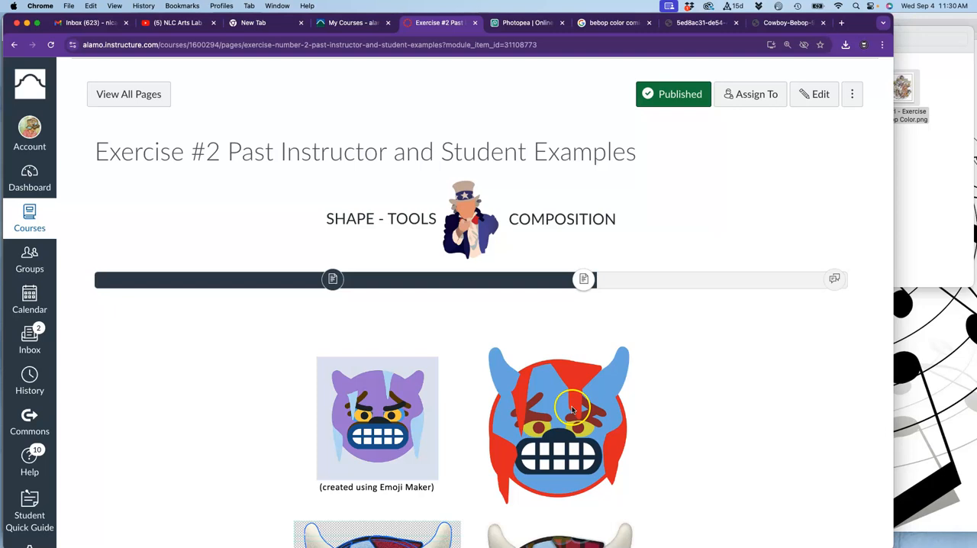
scroll("down", 3)
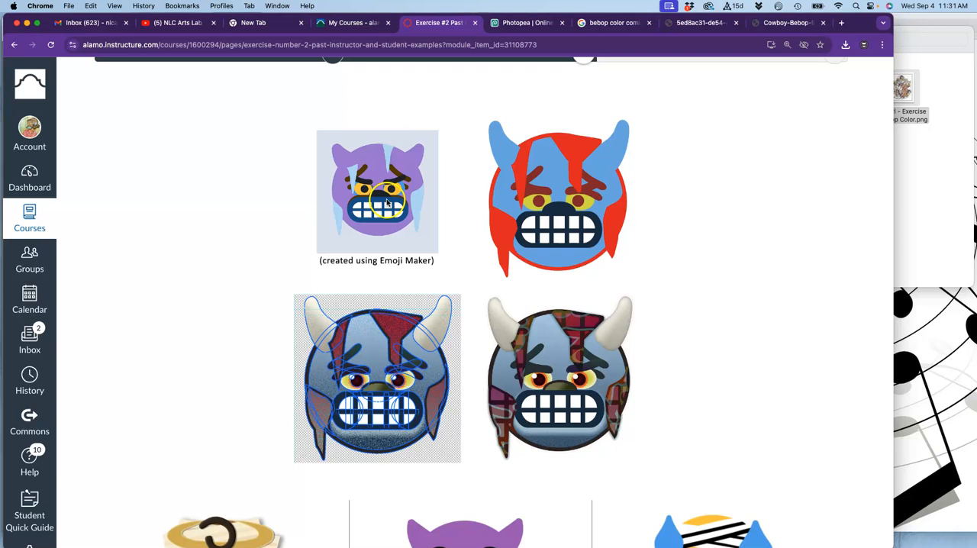
mouse_move(355, 220)
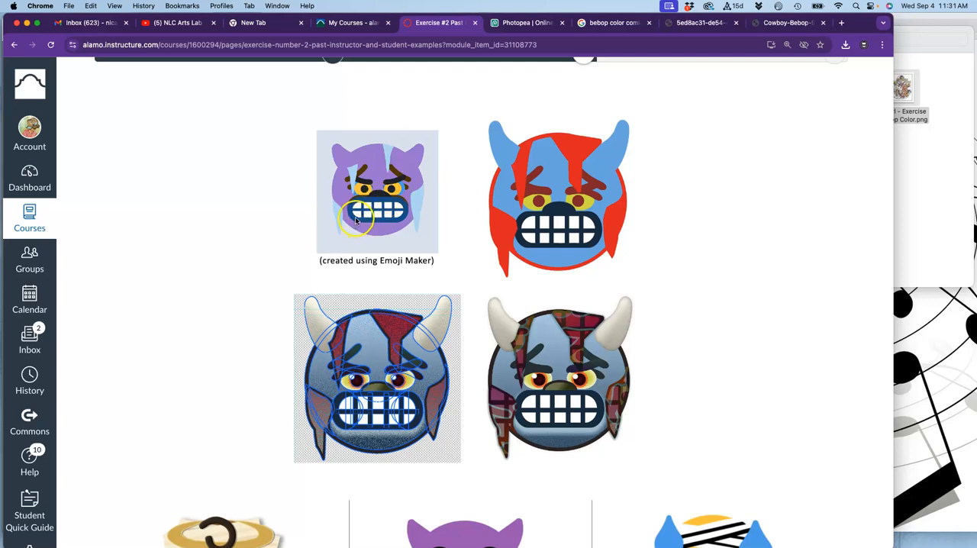
mouse_move(568, 429)
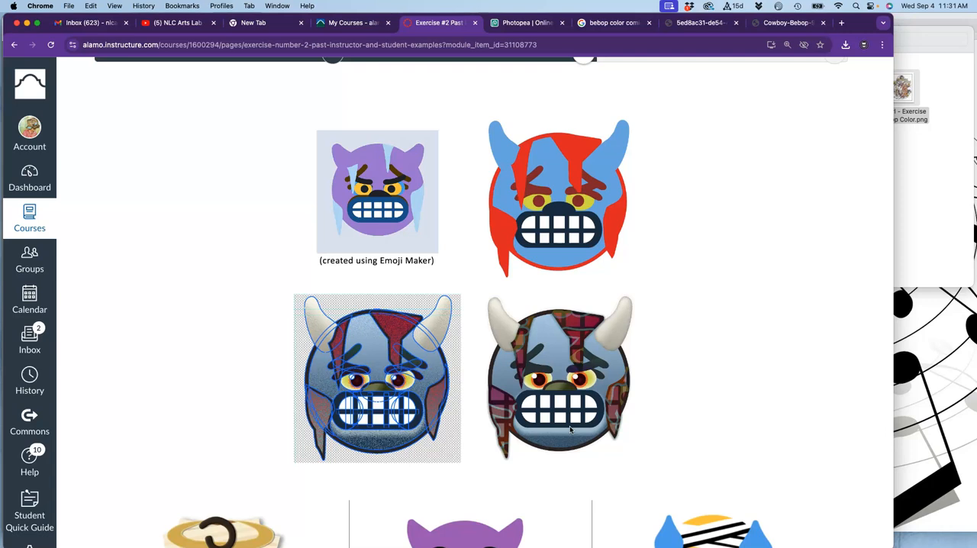
scroll("down", 3)
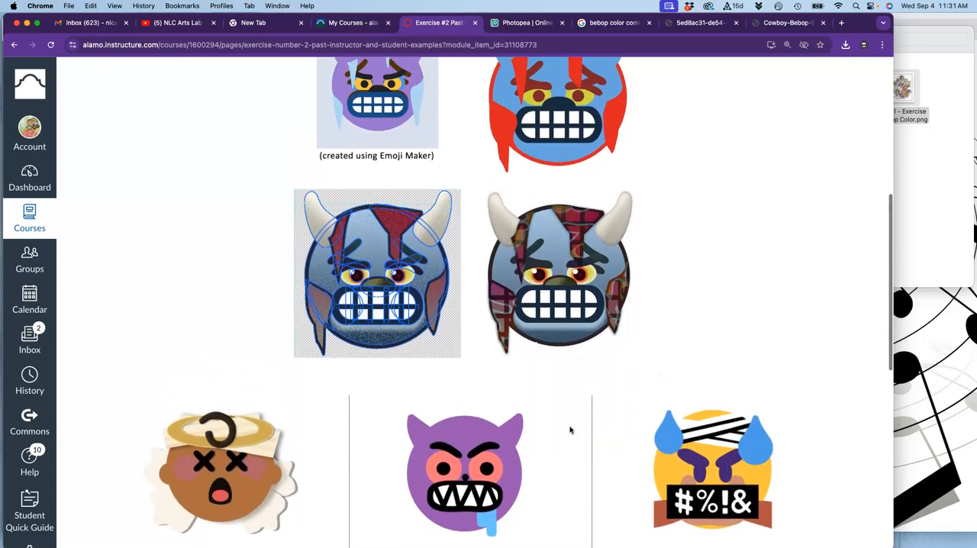
mouse_move(427, 216)
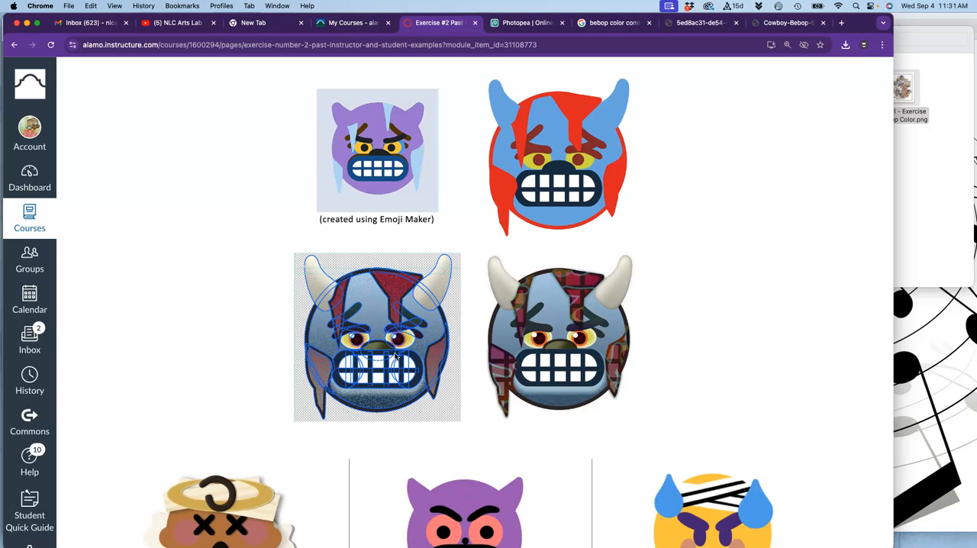
mouse_move(374, 351)
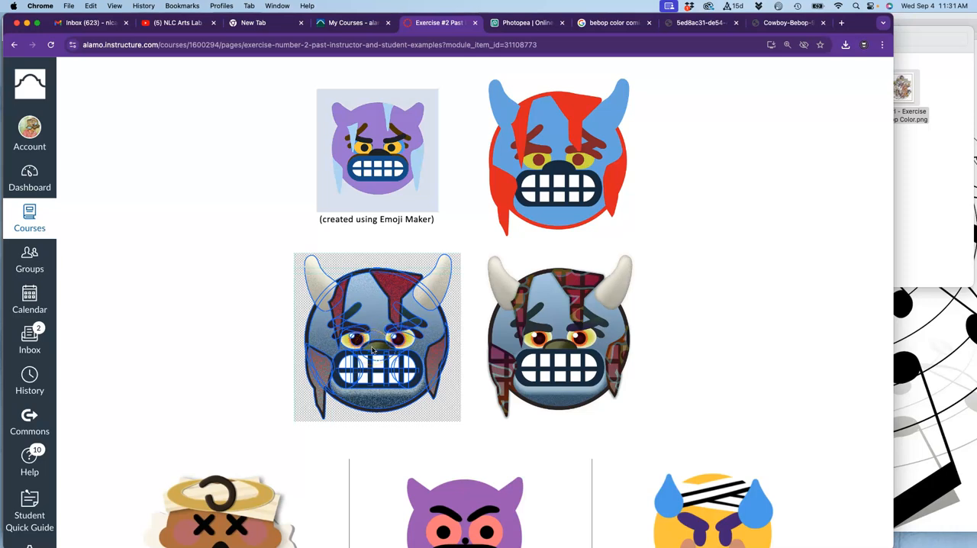
scroll("down", 3)
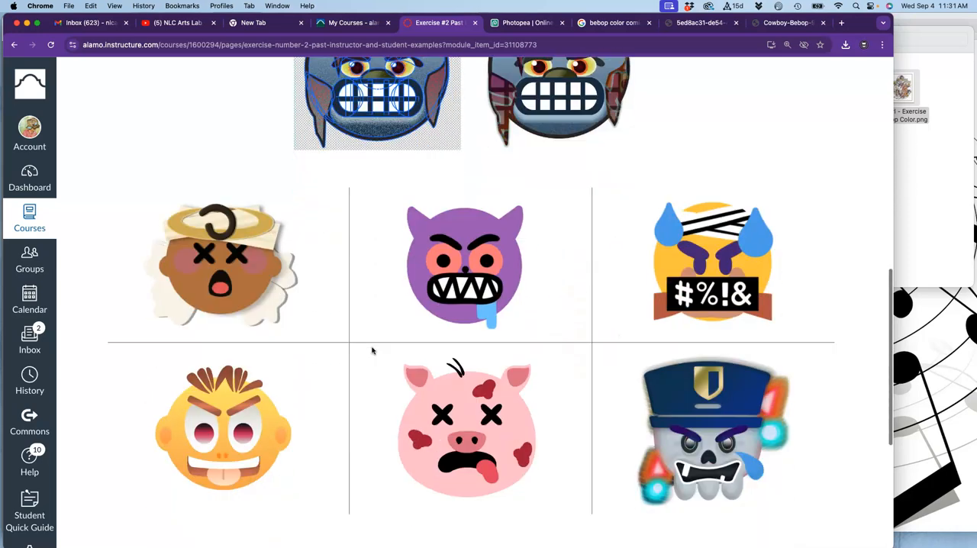
scroll("down", 3)
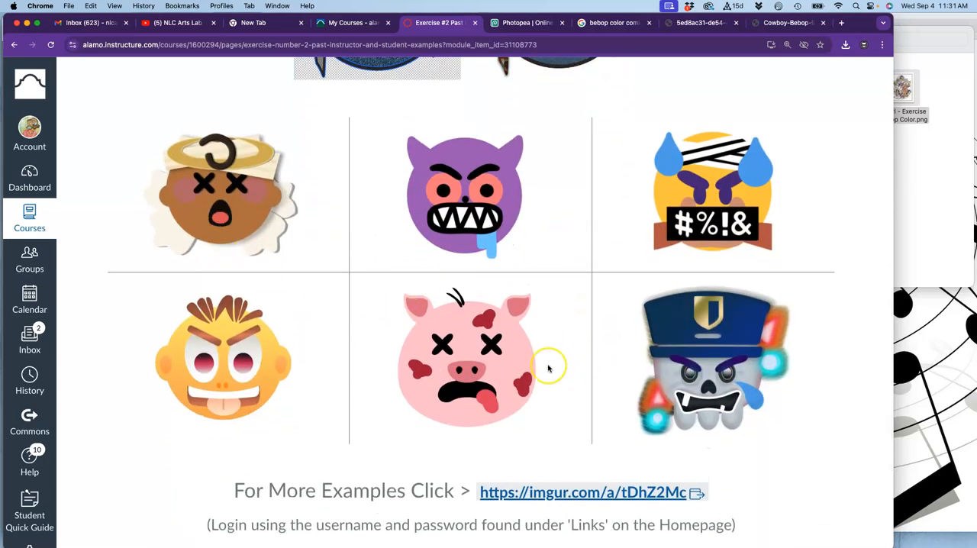
scroll("down", 3)
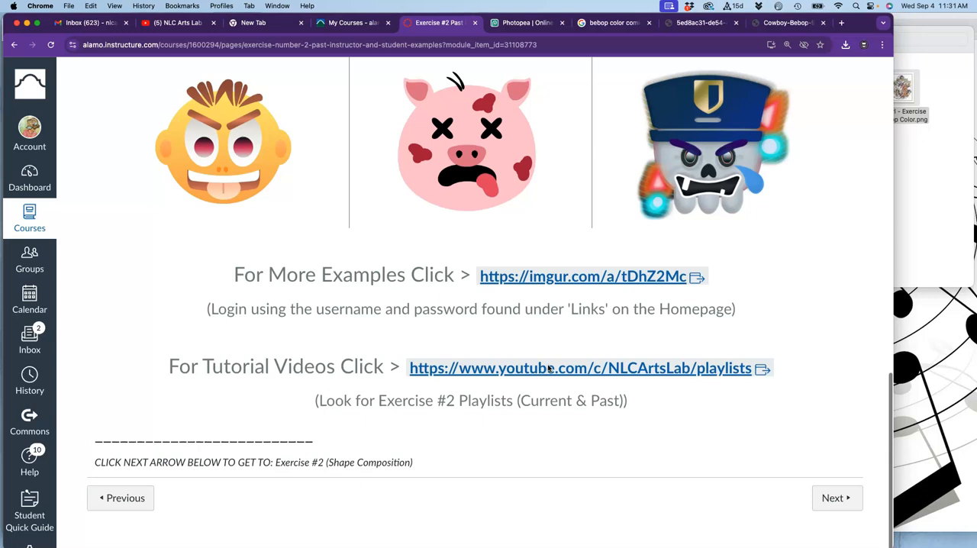
scroll("down", 3)
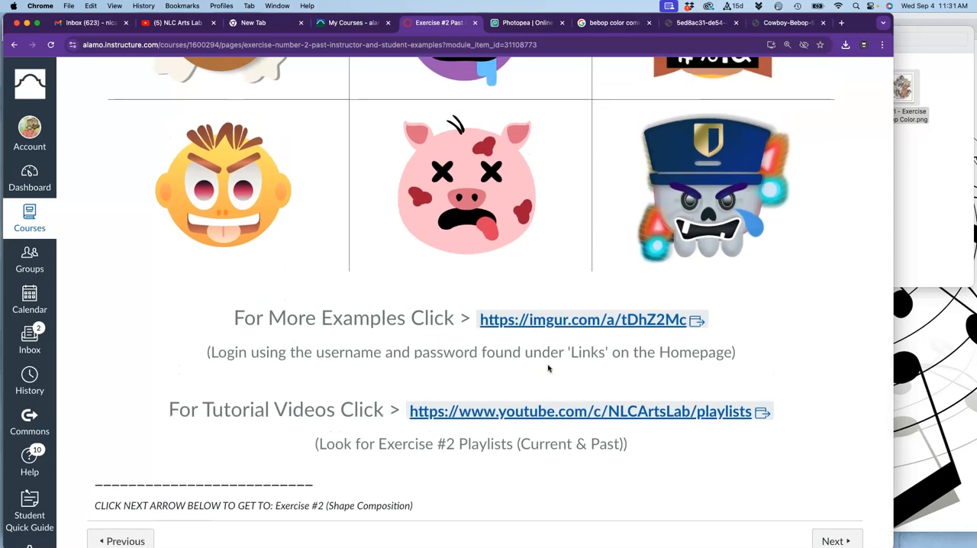
scroll("down", 3)
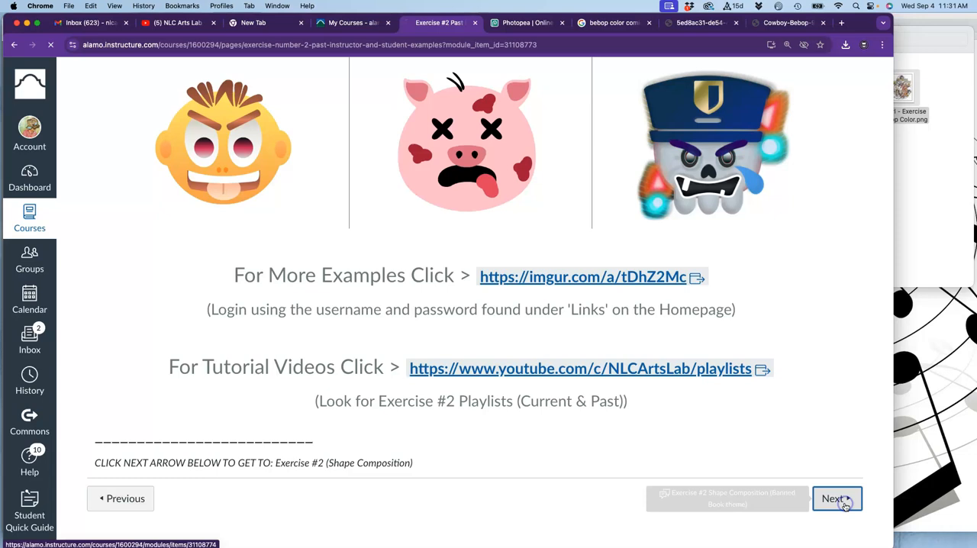
- Move on to the Exercise #2 Shape Composition discussion and read its description and examples
left_click(837, 497)
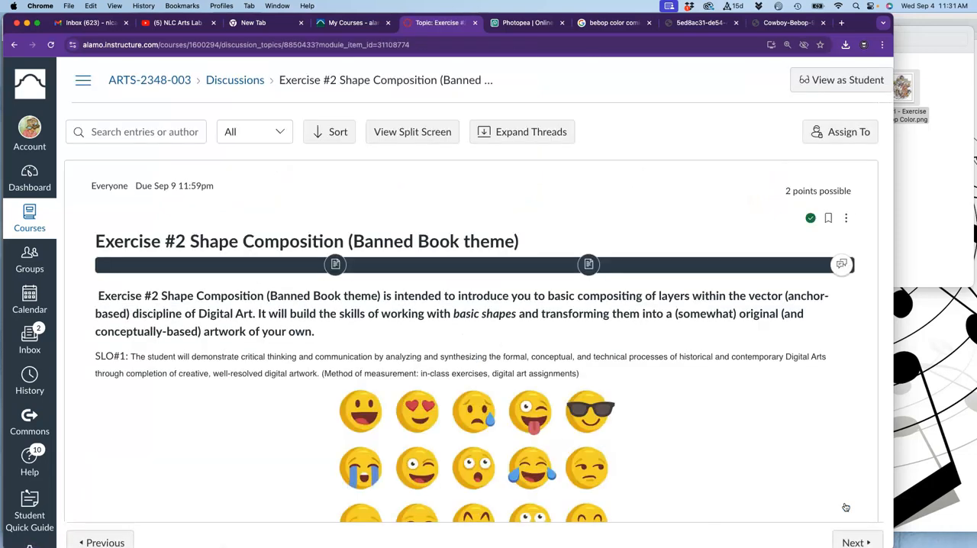
scroll("down", 3)
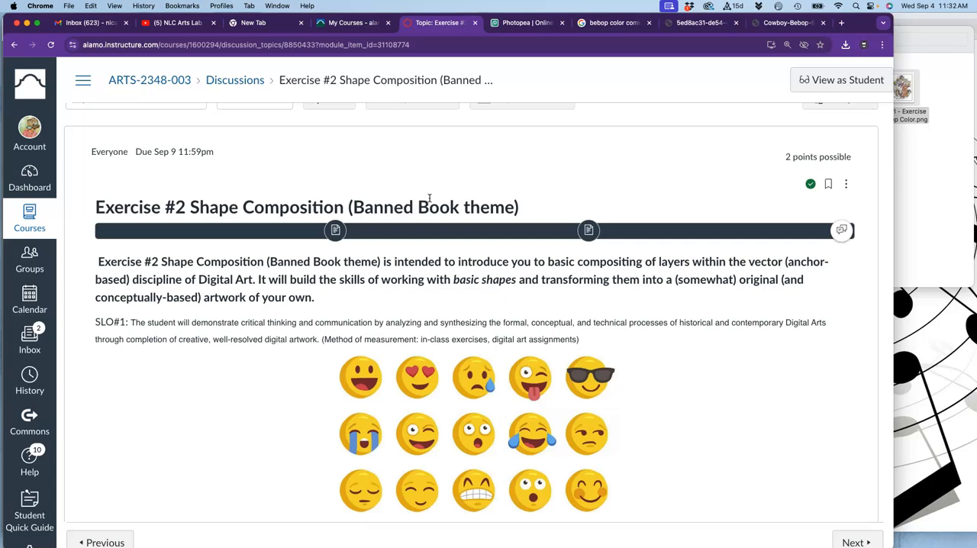
scroll("down", 3)
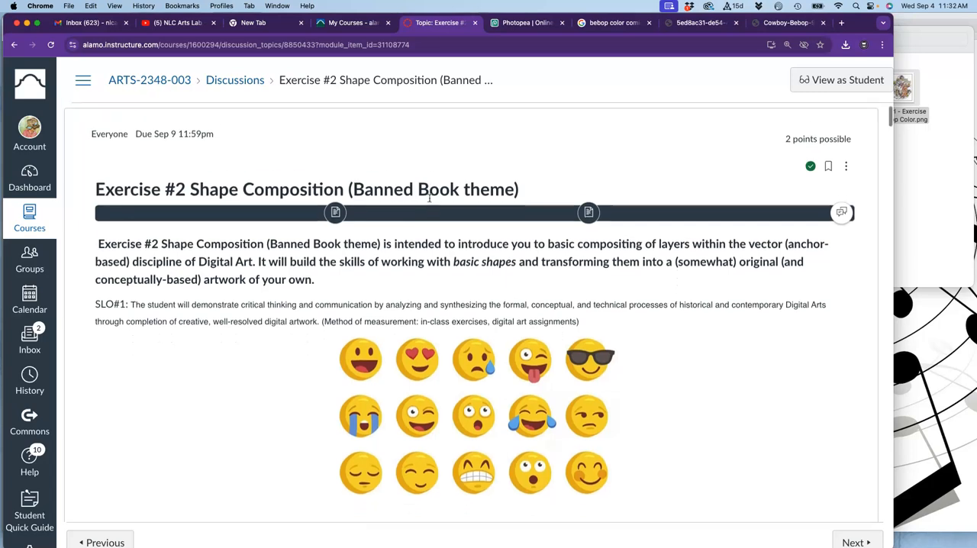
scroll("down", 3)
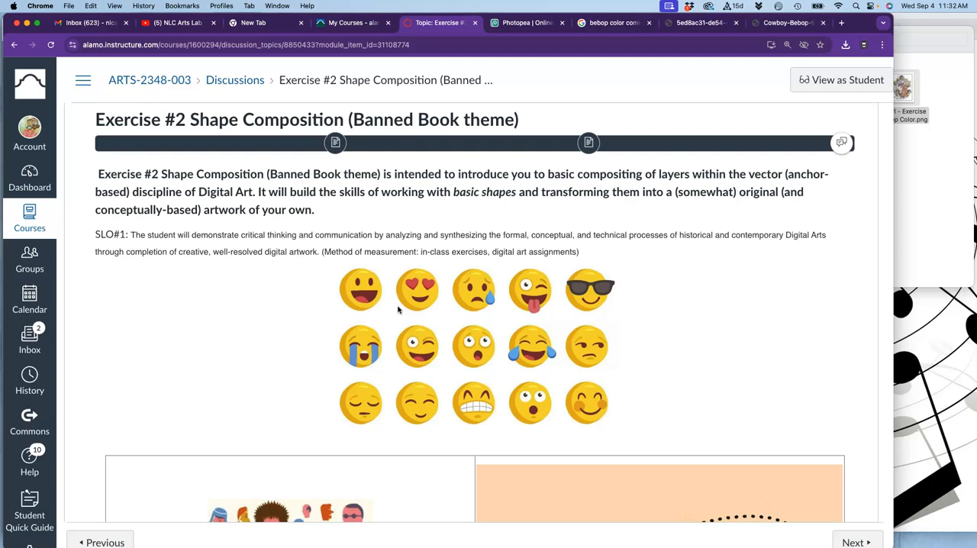
- Scroll past the example images to the 'This is how you will do it' steps and banned books list
scroll("down", 3)
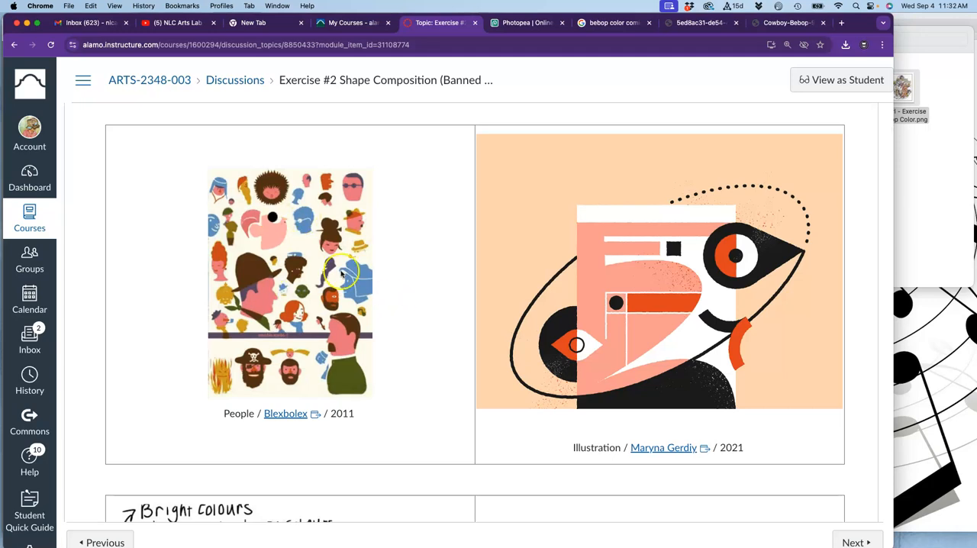
mouse_move(287, 293)
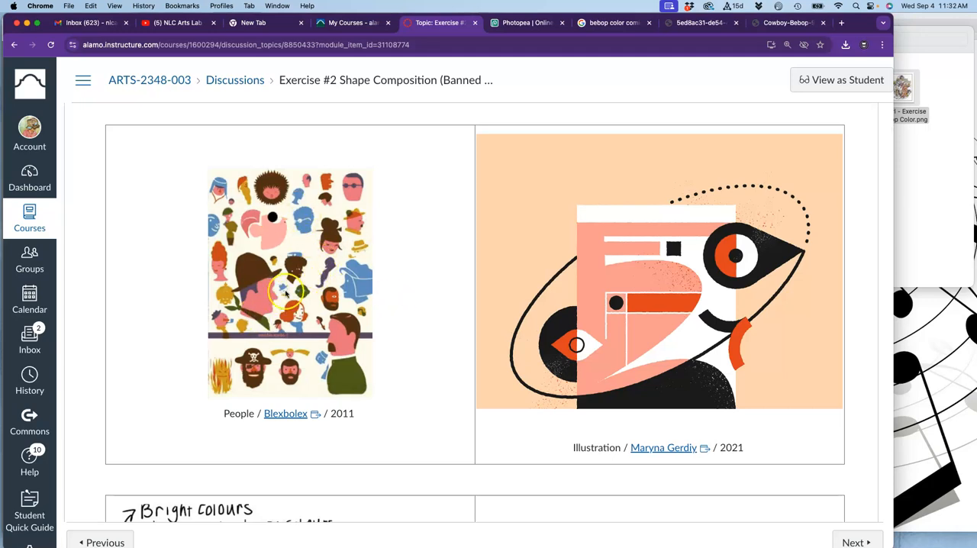
mouse_move(298, 296)
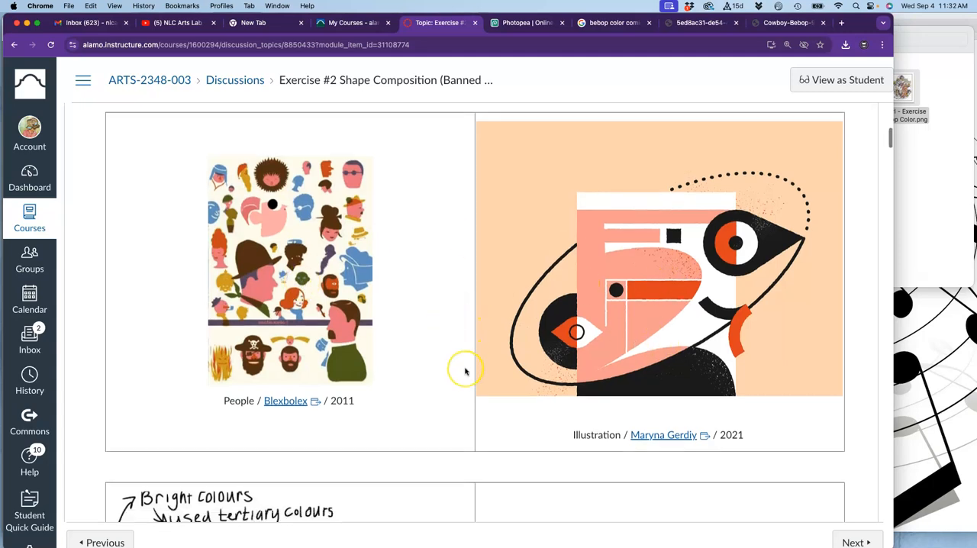
scroll("down", 3)
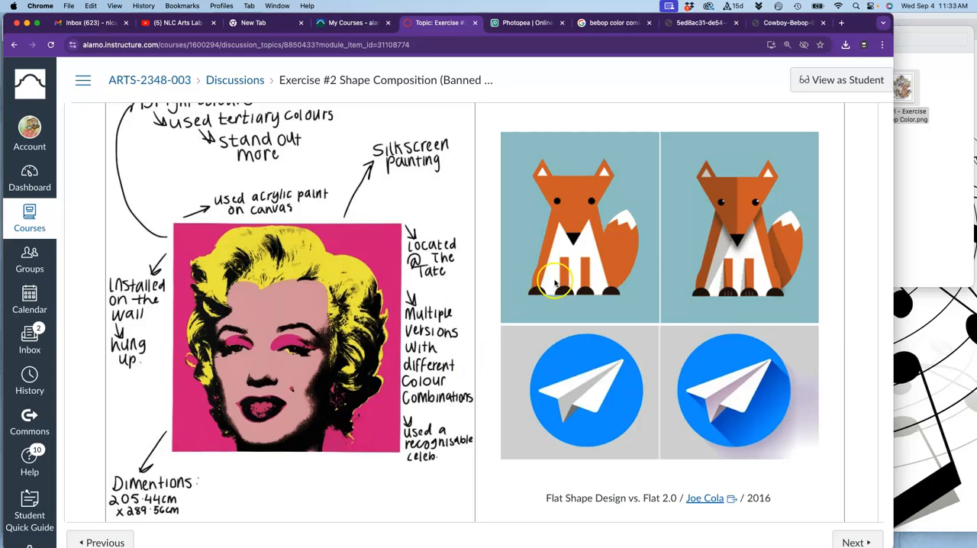
mouse_move(594, 186)
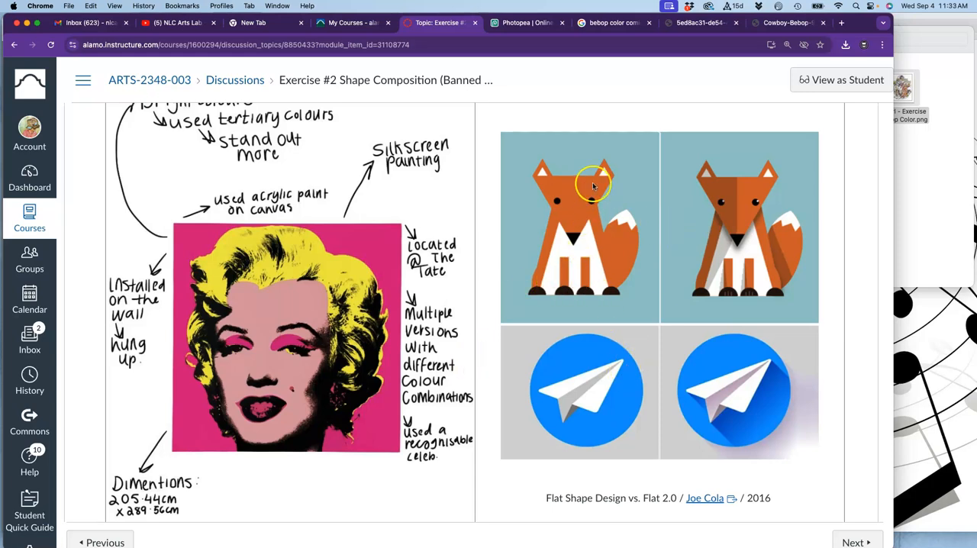
mouse_move(579, 221)
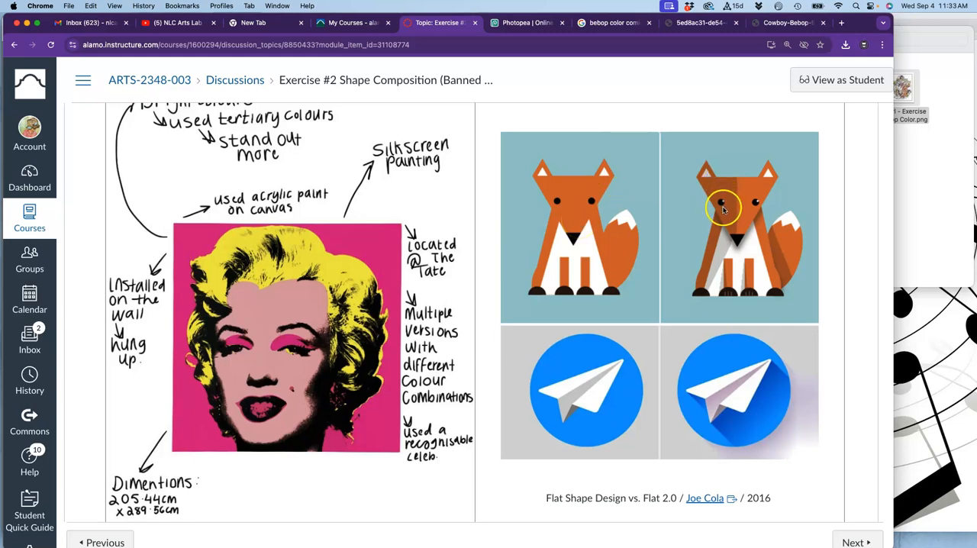
mouse_move(752, 284)
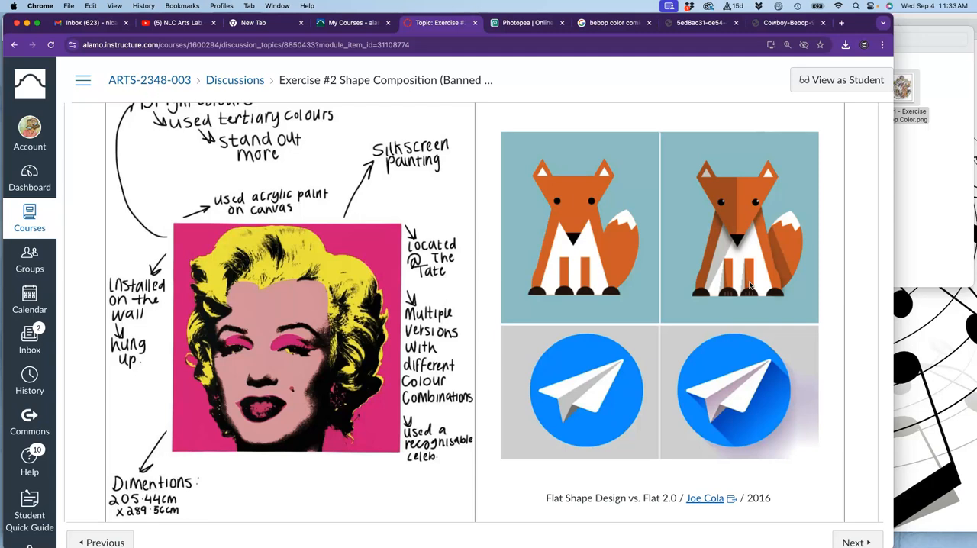
mouse_move(836, 165)
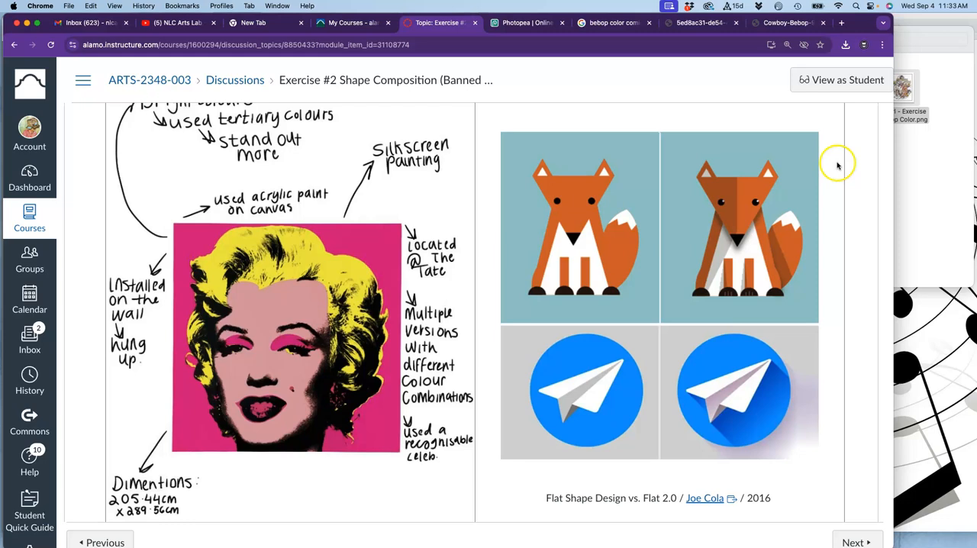
mouse_move(611, 397)
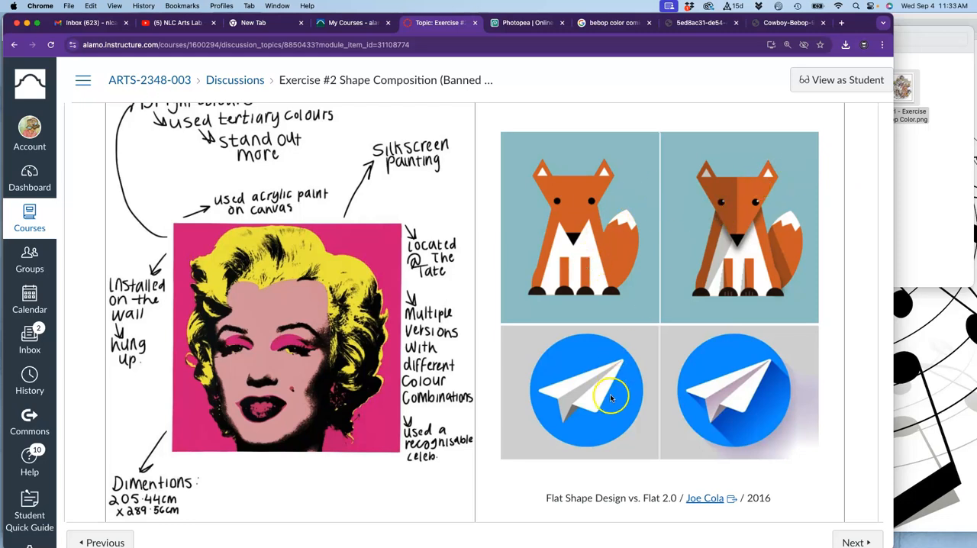
mouse_move(614, 424)
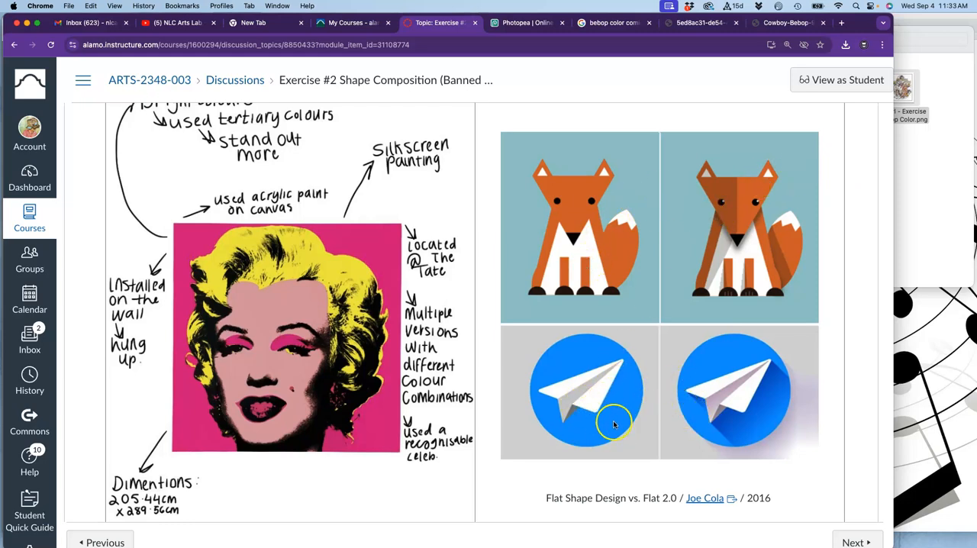
mouse_move(664, 403)
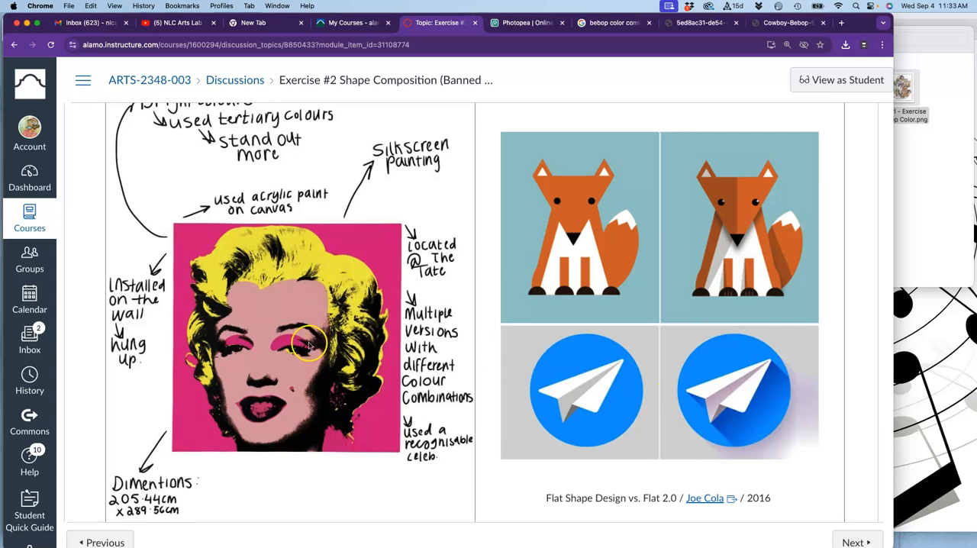
mouse_move(220, 395)
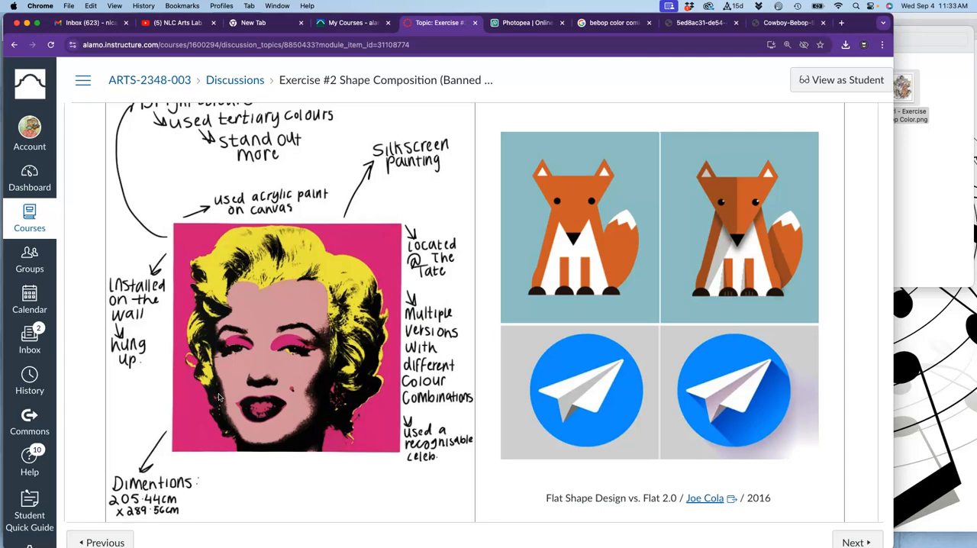
scroll("down", 3)
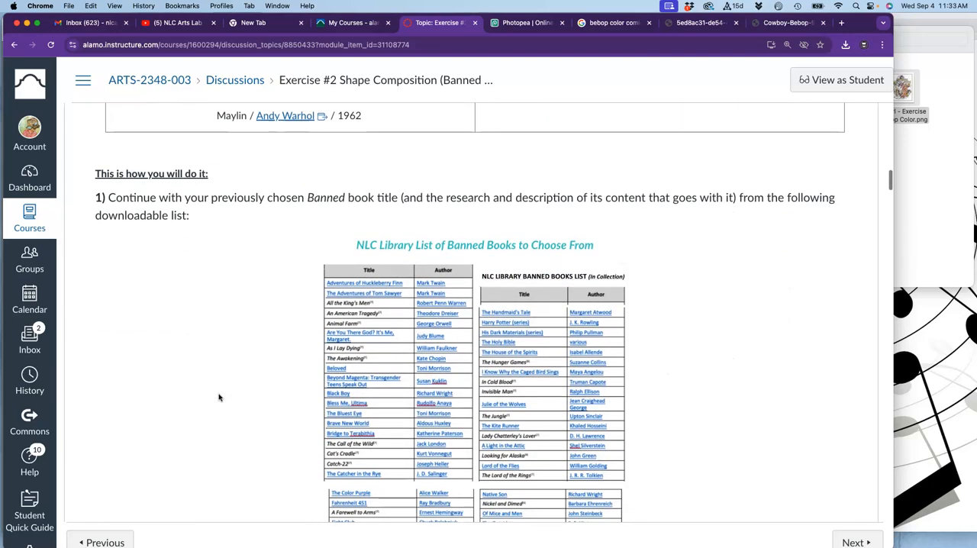
- Scroll past the NLC banned books tables to step 2 with the Emoji Maker link
scroll("down", 3)
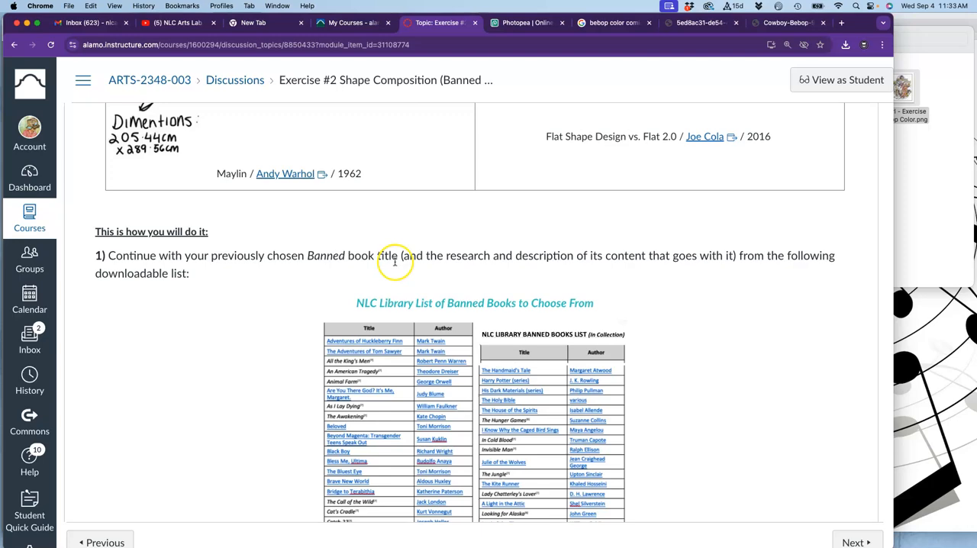
mouse_move(394, 263)
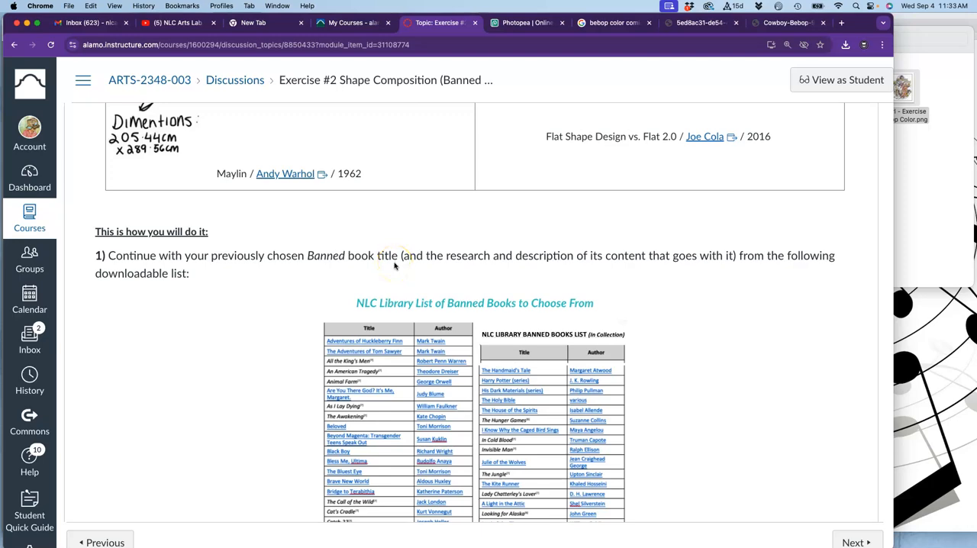
scroll("down", 3)
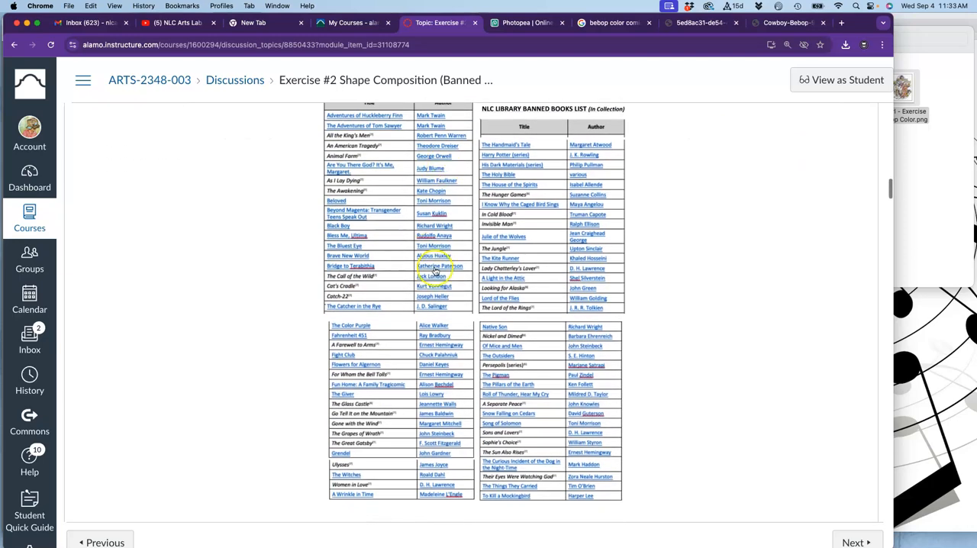
scroll("down", 3)
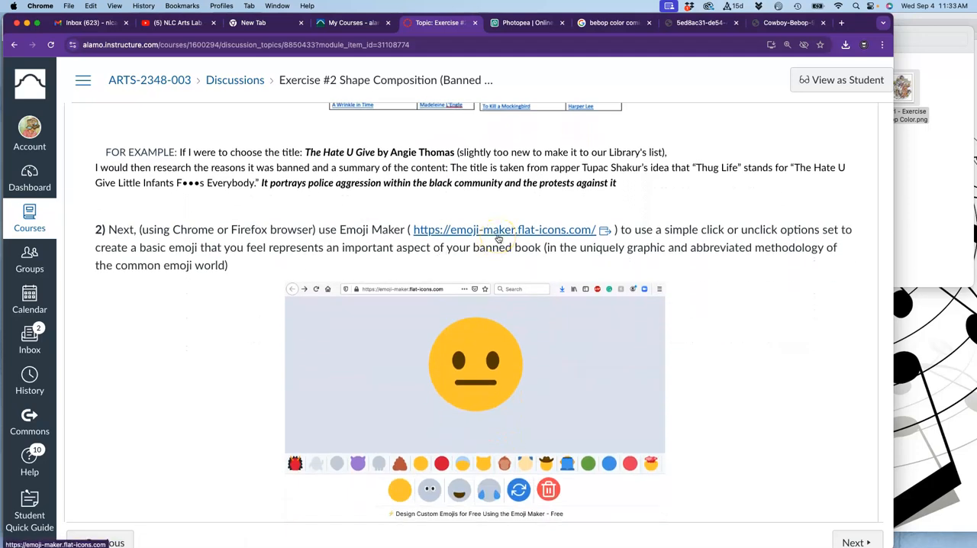
- Launch Emoji Maker from the assignment's emoji-maker.flat-icons.com link
left_click(504, 229)
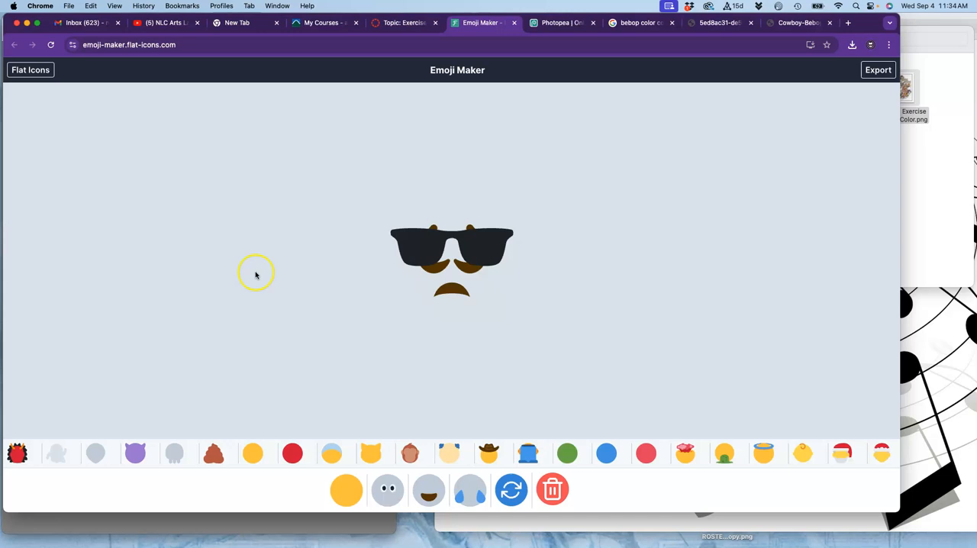
mouse_move(253, 282)
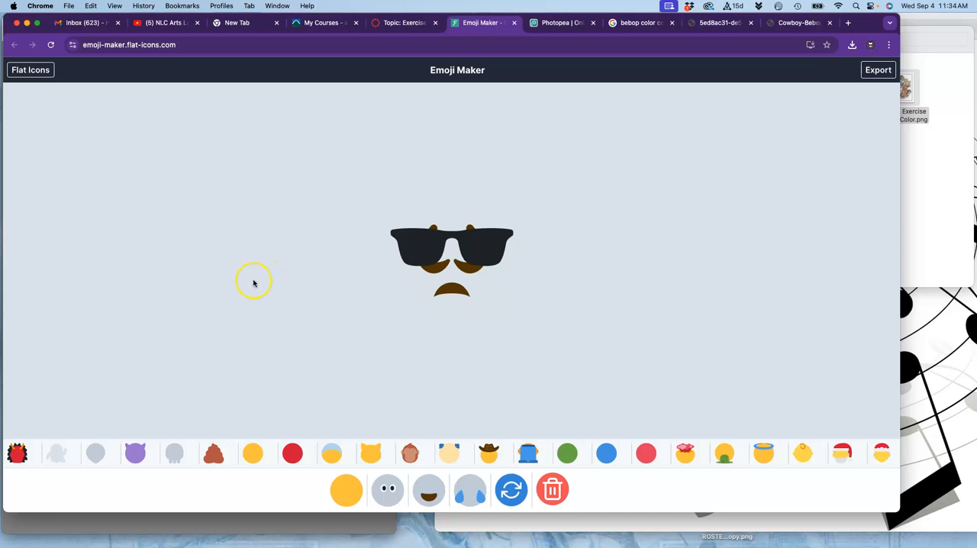
mouse_move(409, 443)
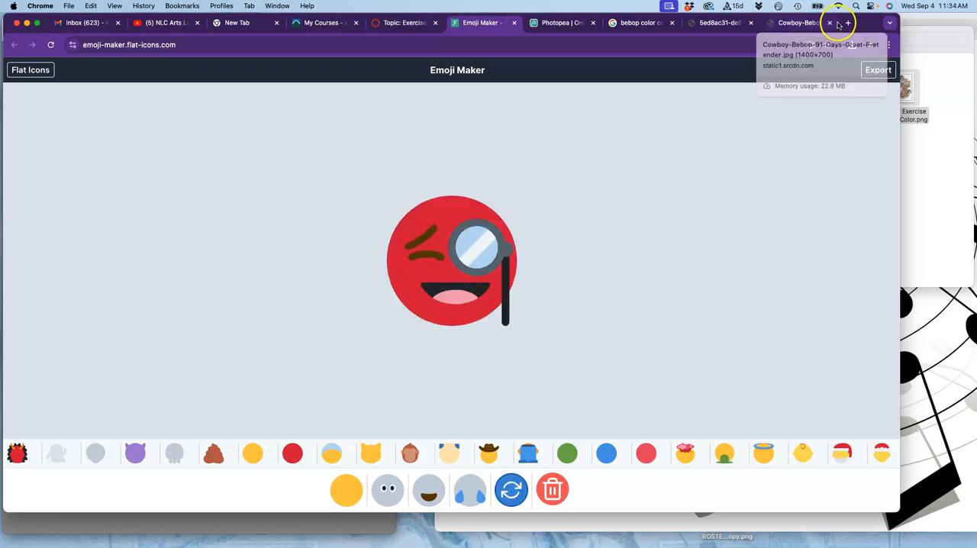
- Search Google Images in a new tab for 'cat in charlie parker plays bebop book'
left_click(847, 21)
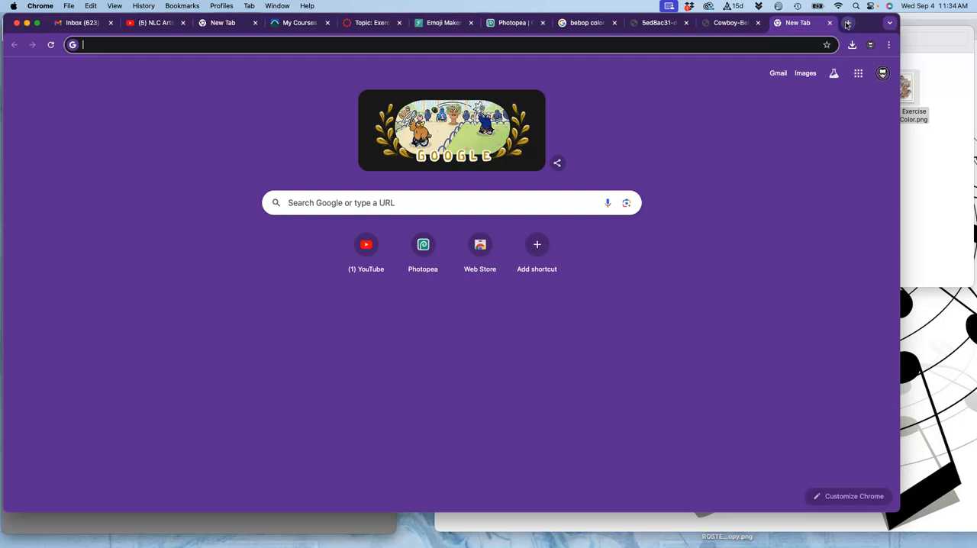
type("google images")
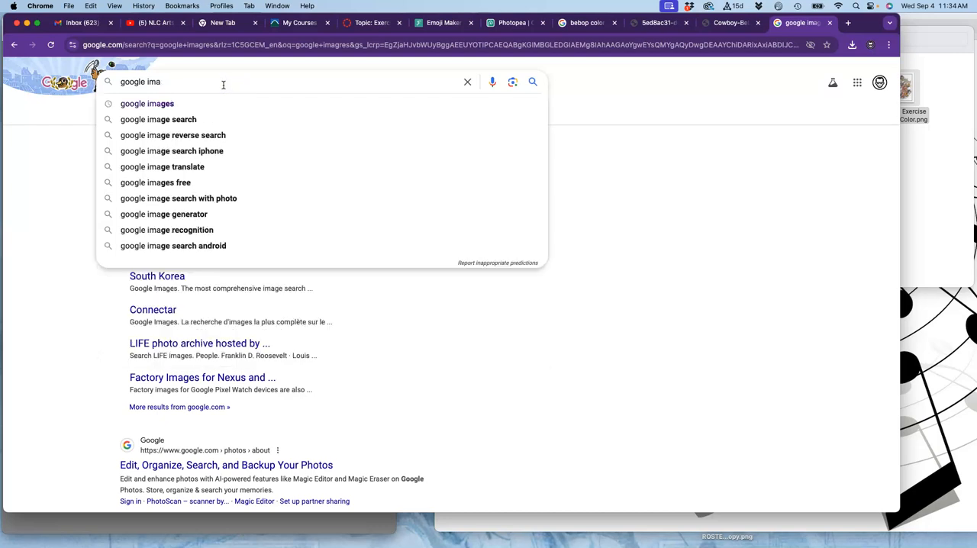
type("c")
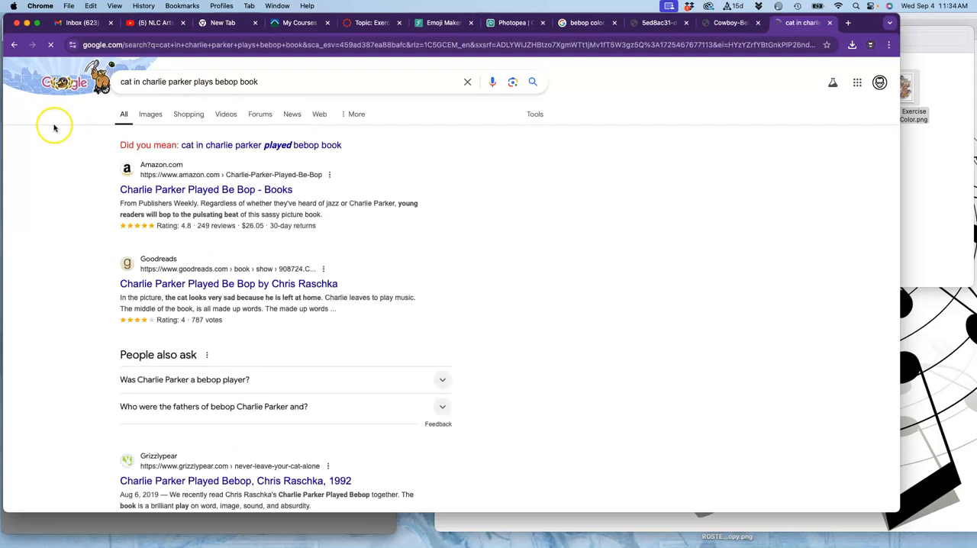
left_click(150, 113)
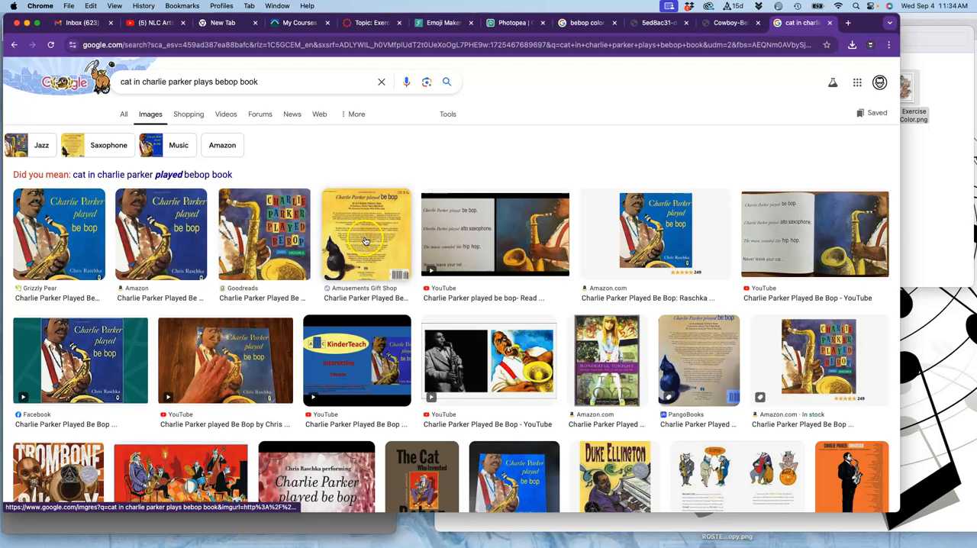
- Find and enlarge the Amusements Gift Shop cat book cover in the image results
scroll("down", 3)
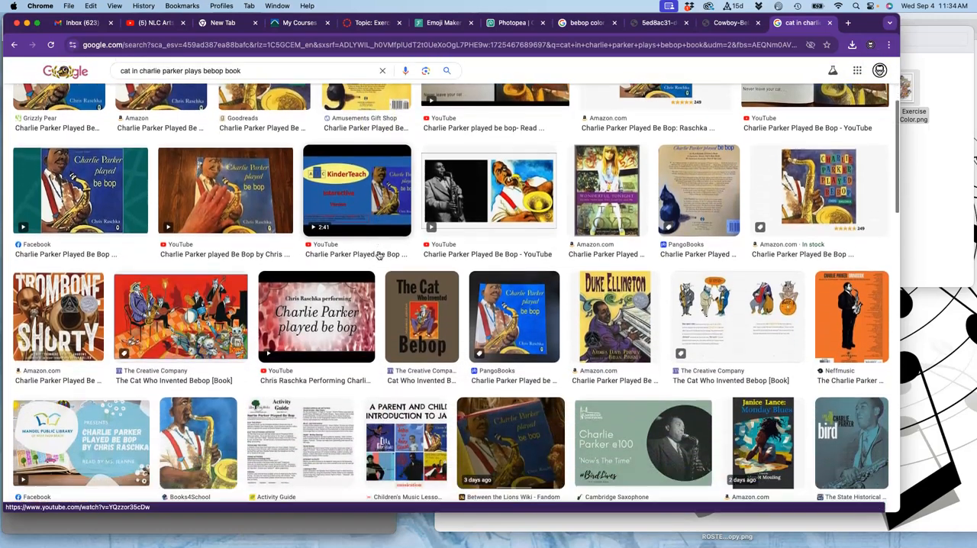
scroll("down", 3)
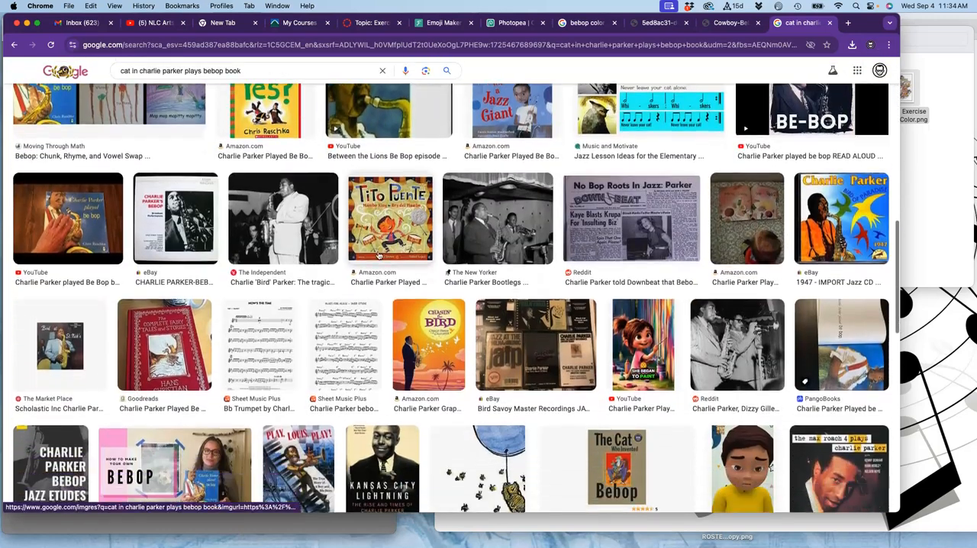
scroll("down", 3)
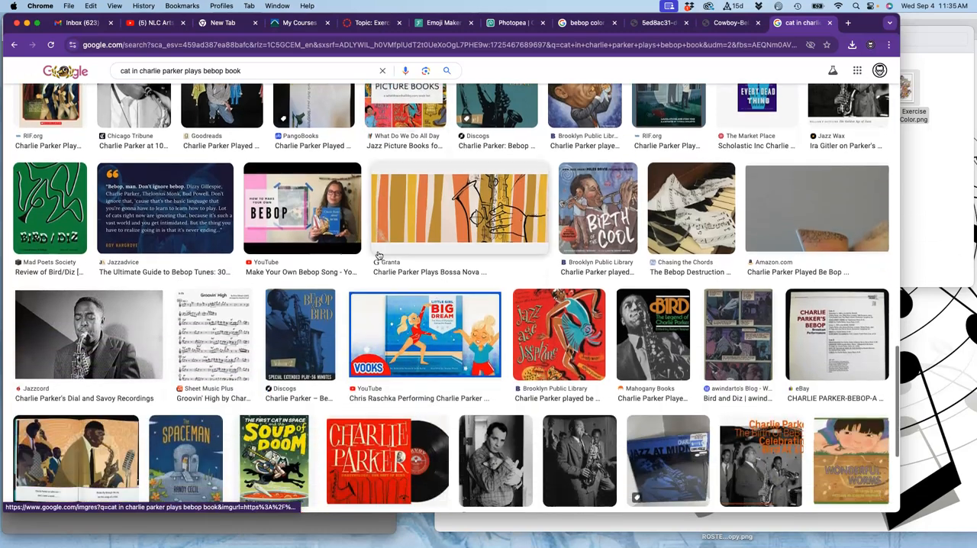
scroll("down", 3)
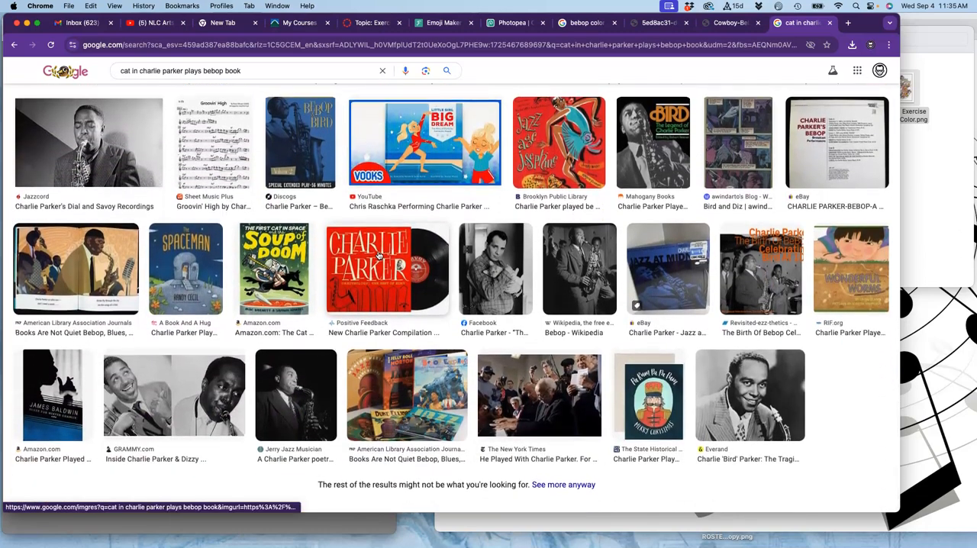
scroll("down", 3)
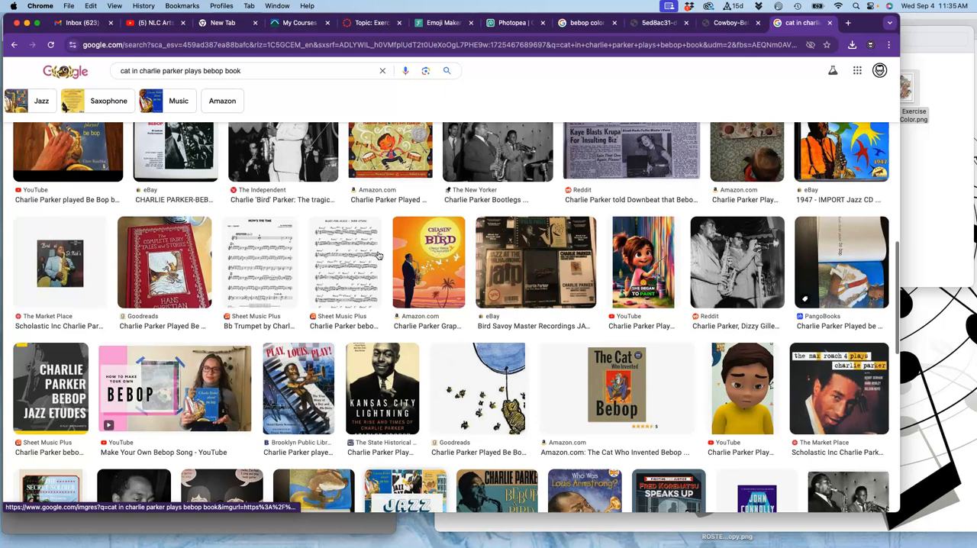
scroll("down", 3)
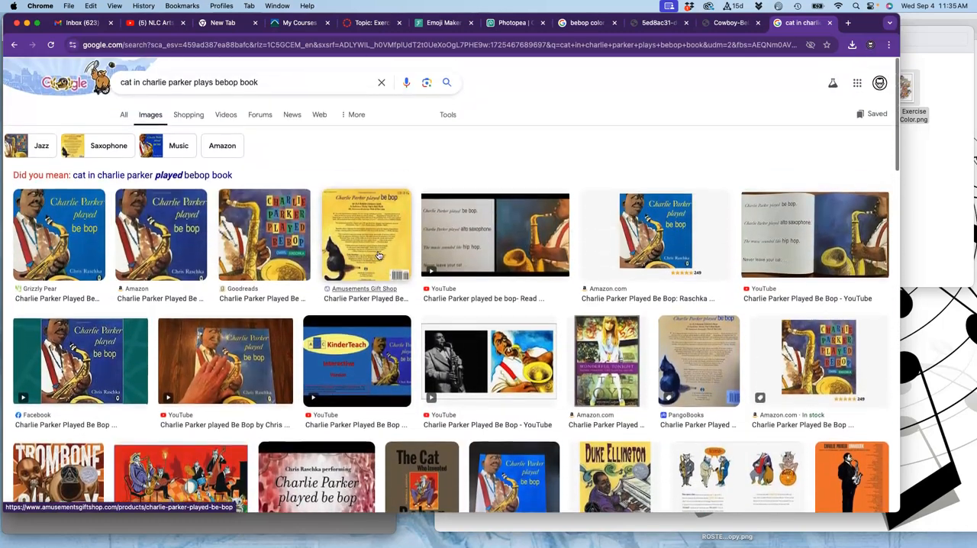
left_click(366, 235)
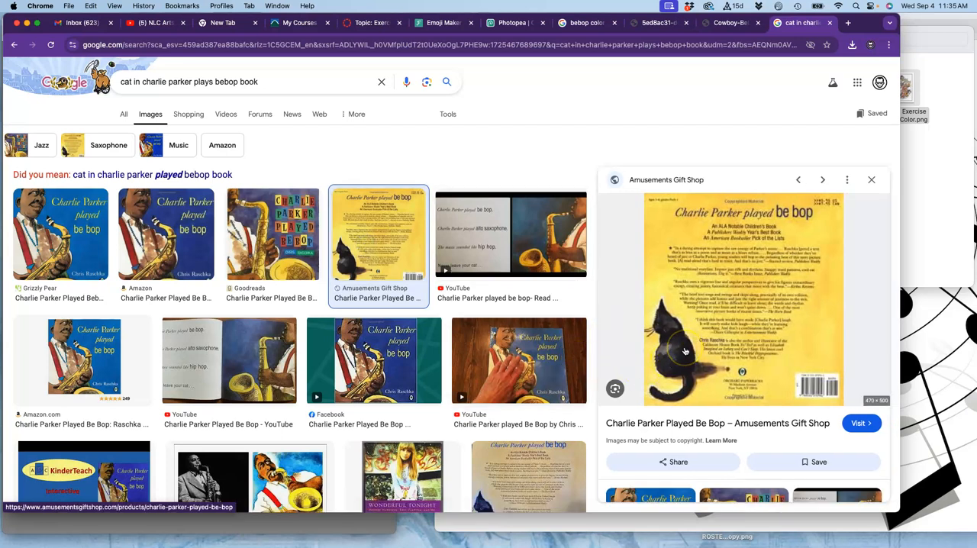
- Drag the cat book cover to the desktop, dismiss the Google Lens popup and return to Emoji Maker
left_click(428, 83)
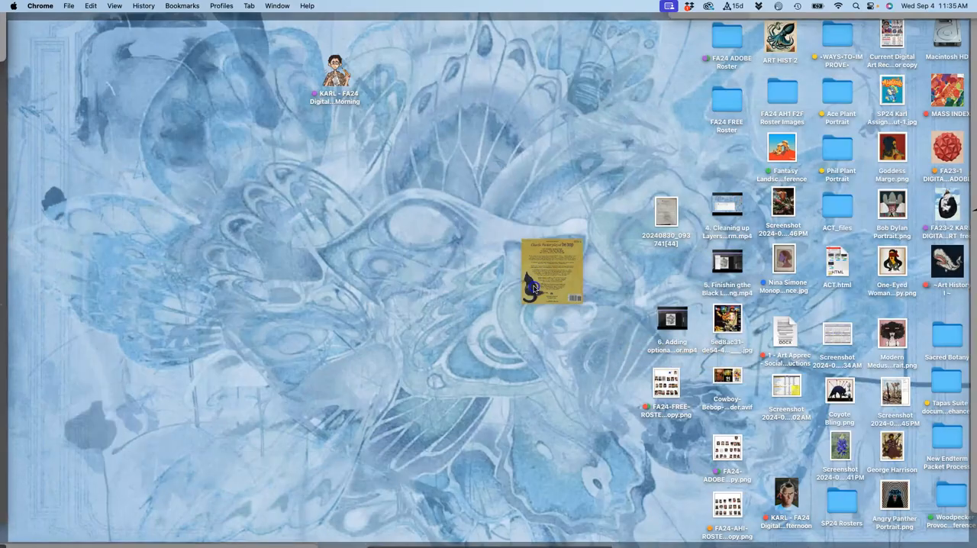
left_click_drag(549, 271, 500, 153)
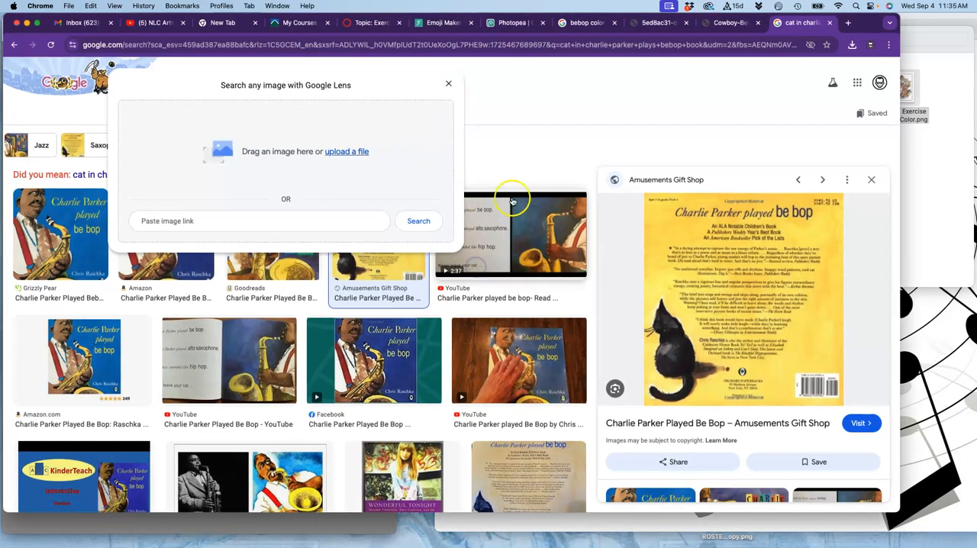
left_click(449, 83)
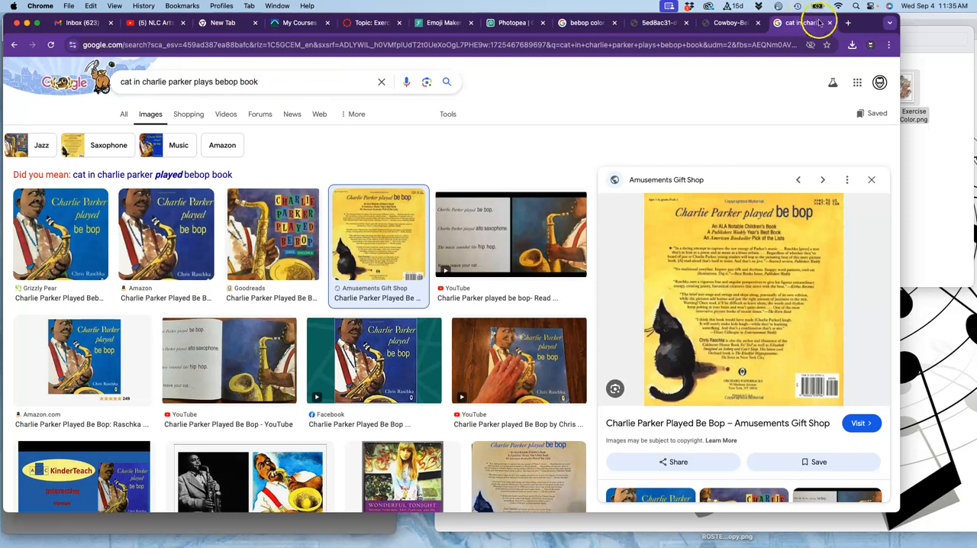
left_click(481, 22)
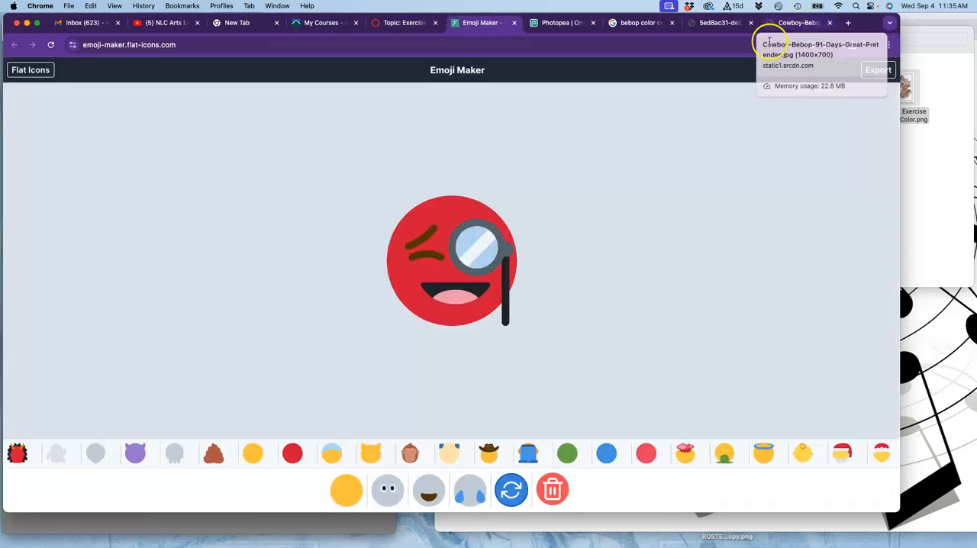
mouse_move(568, 187)
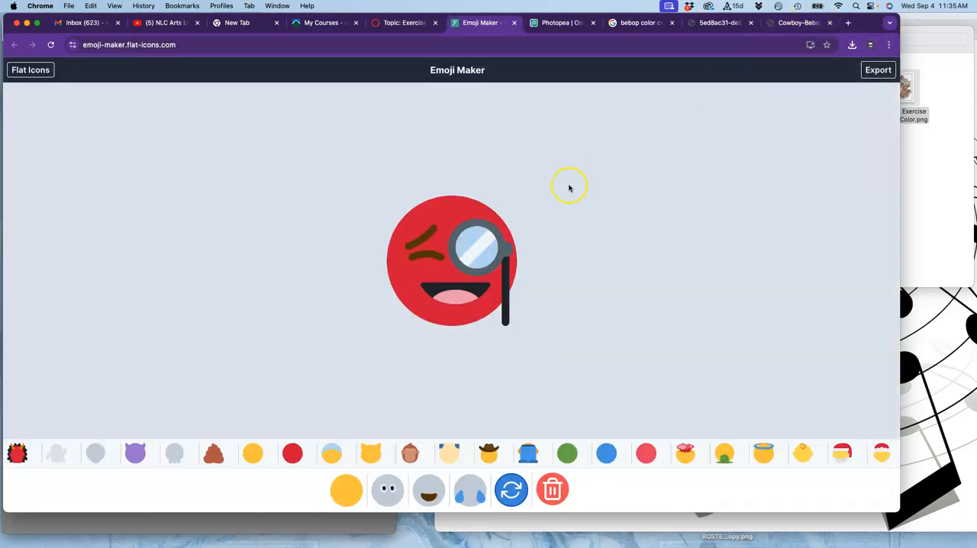
- Reset the emoji with the trash-can button to a plain yellow face
scroll("down", 3)
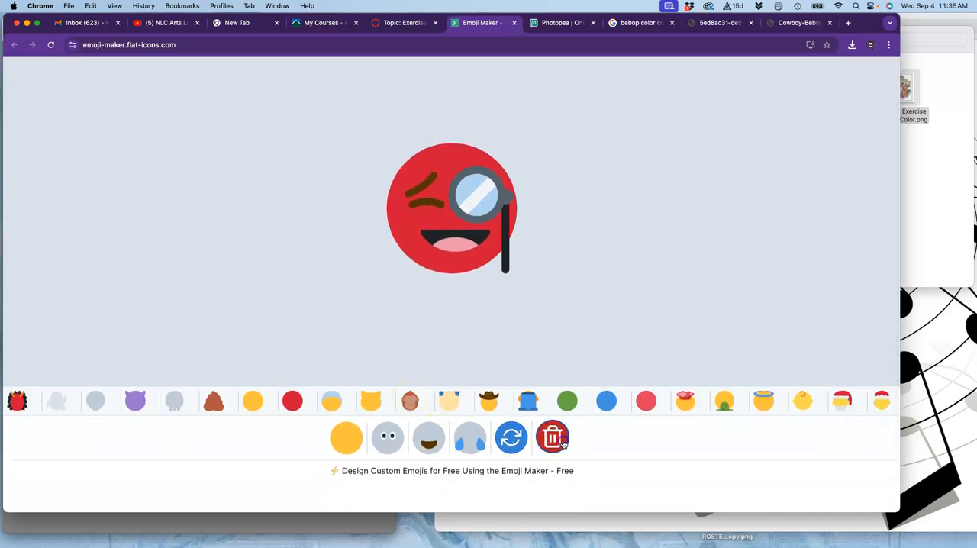
left_click(552, 436)
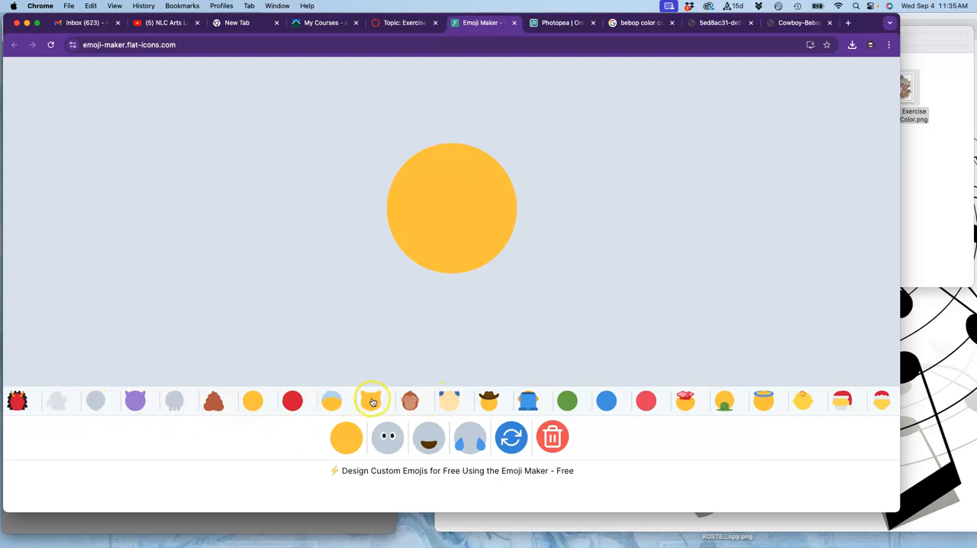
- Make the base a yellow cat head after trying the monkey, headset and green face shapes
left_click(373, 400)
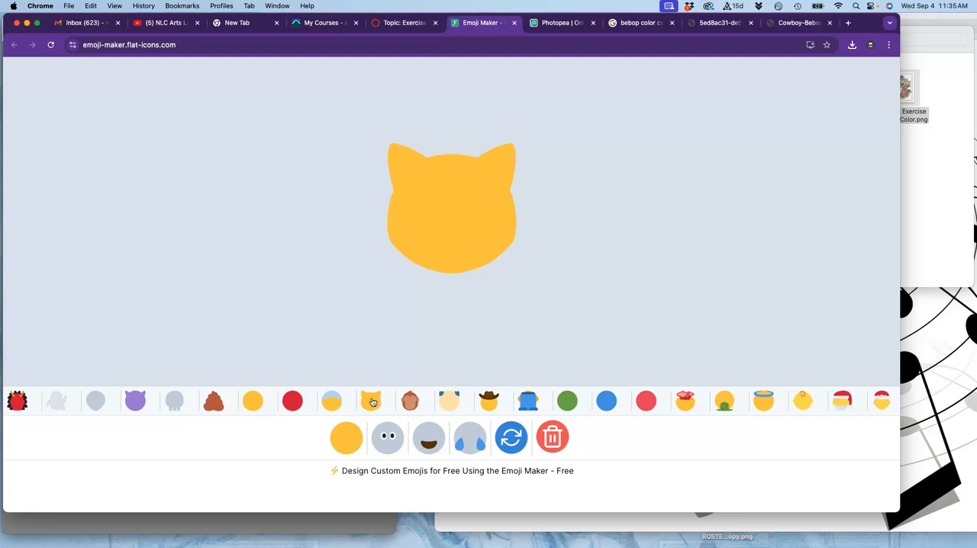
left_click(389, 436)
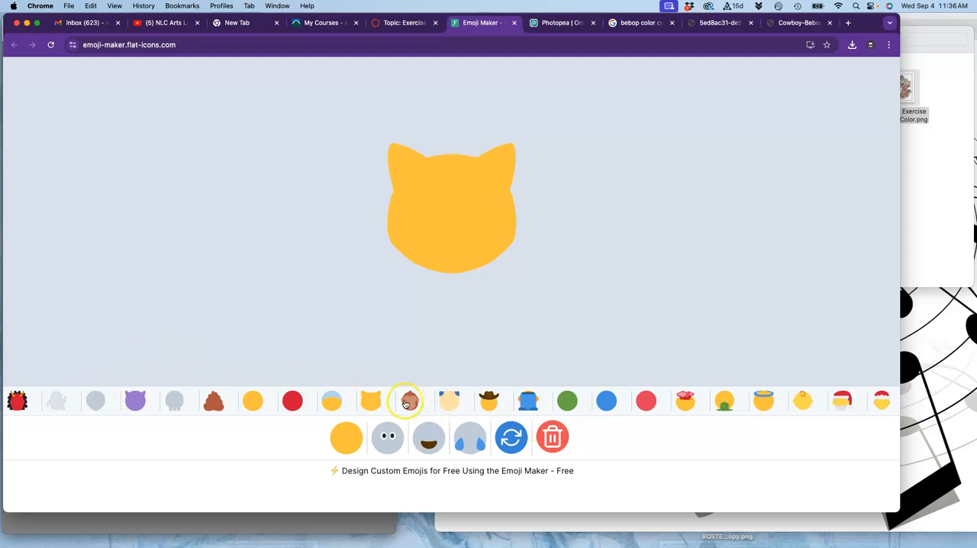
left_click(529, 400)
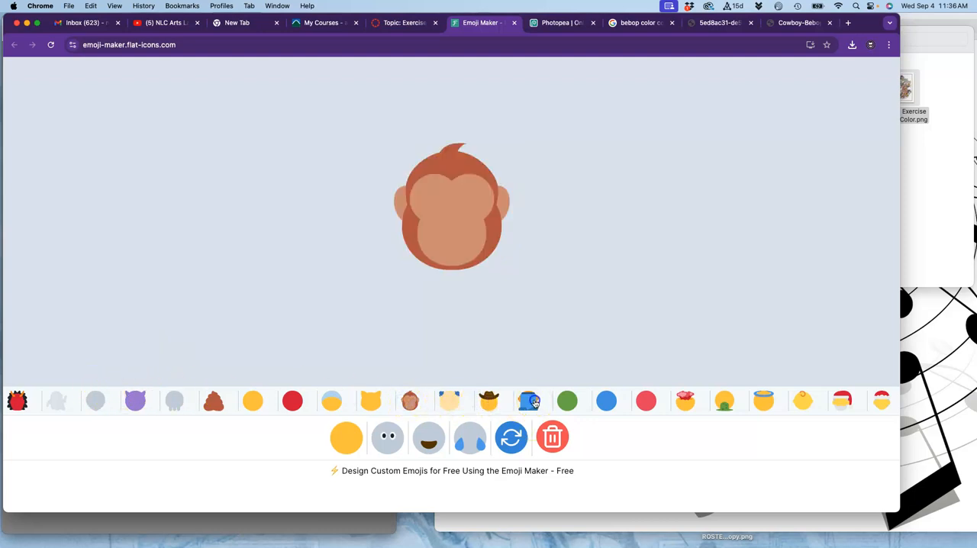
left_click(568, 400)
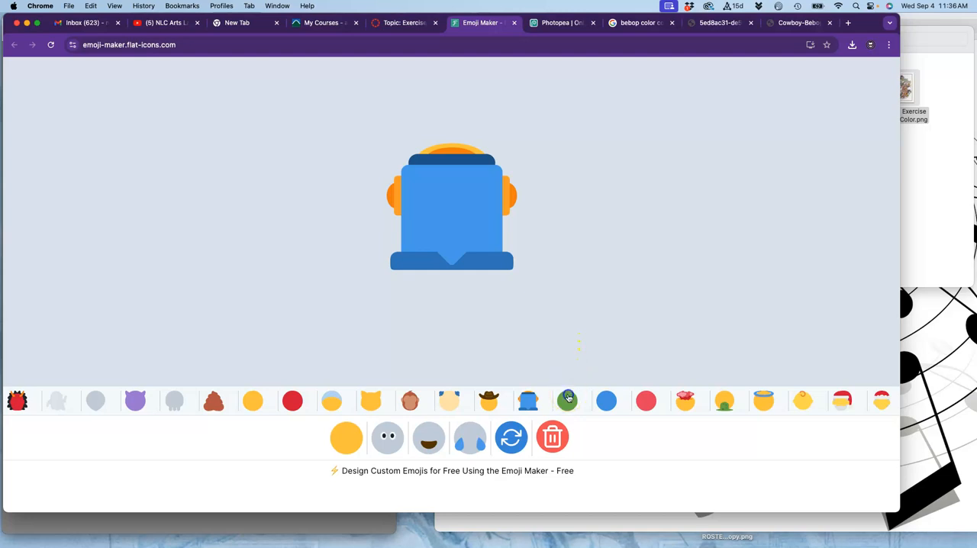
left_click(723, 400)
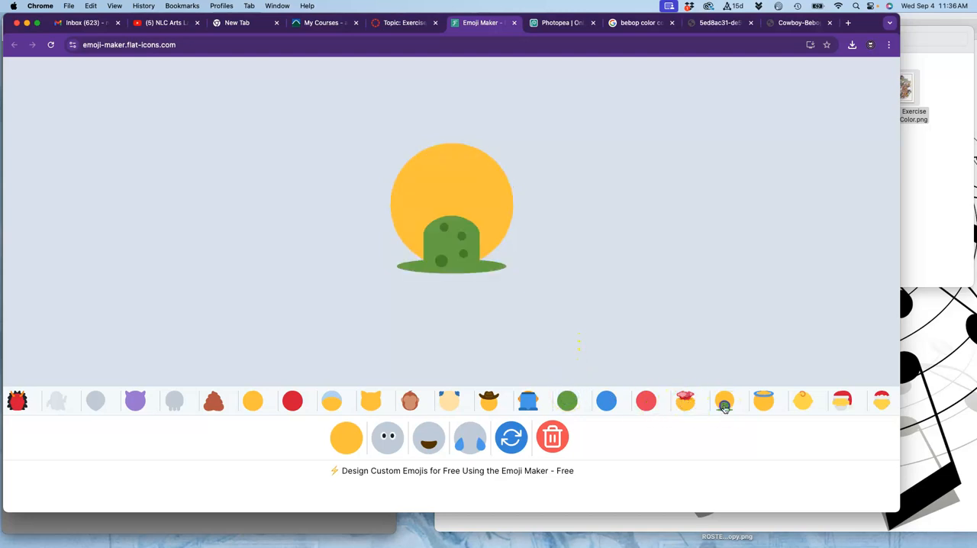
left_click(763, 400)
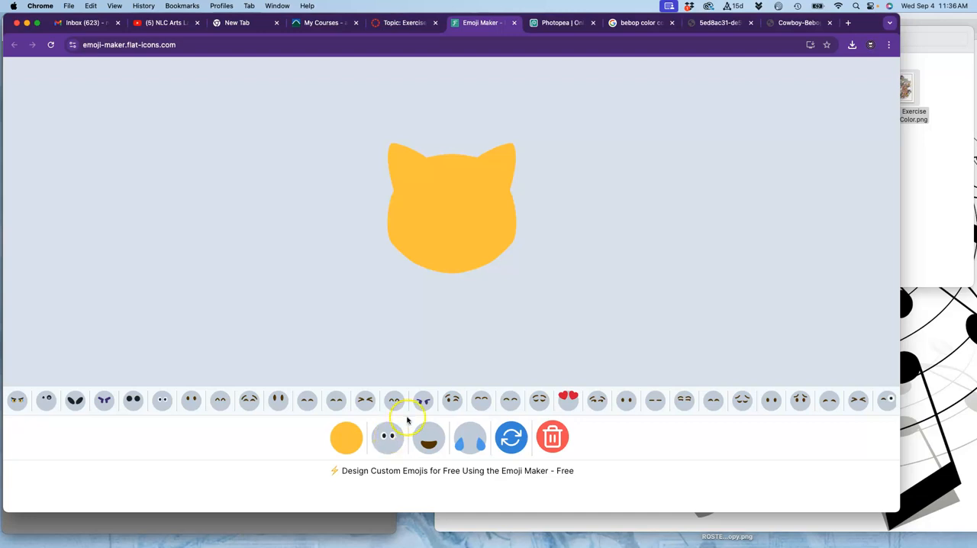
- Try plain round and crossed squinting eyes before landing on a wink with one wide eye
left_click(162, 400)
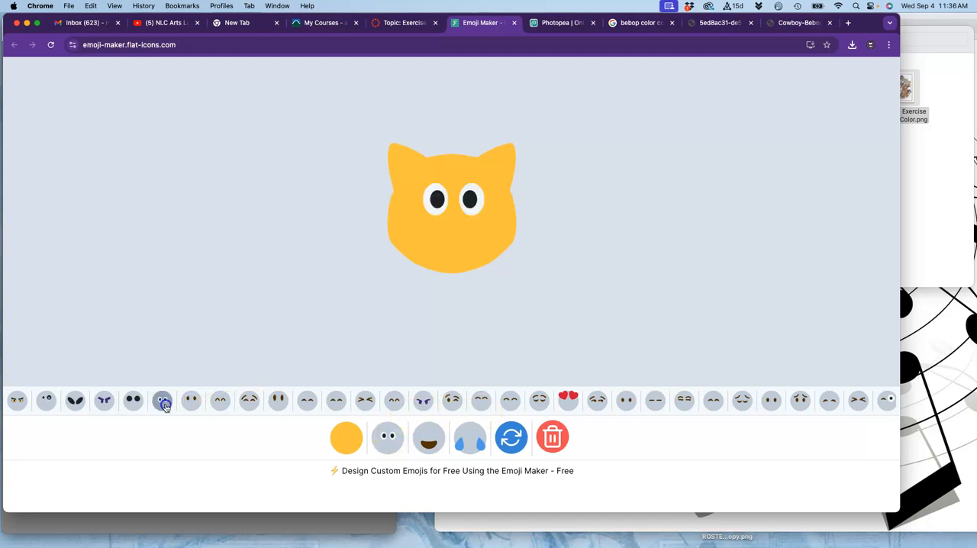
left_click(162, 400)
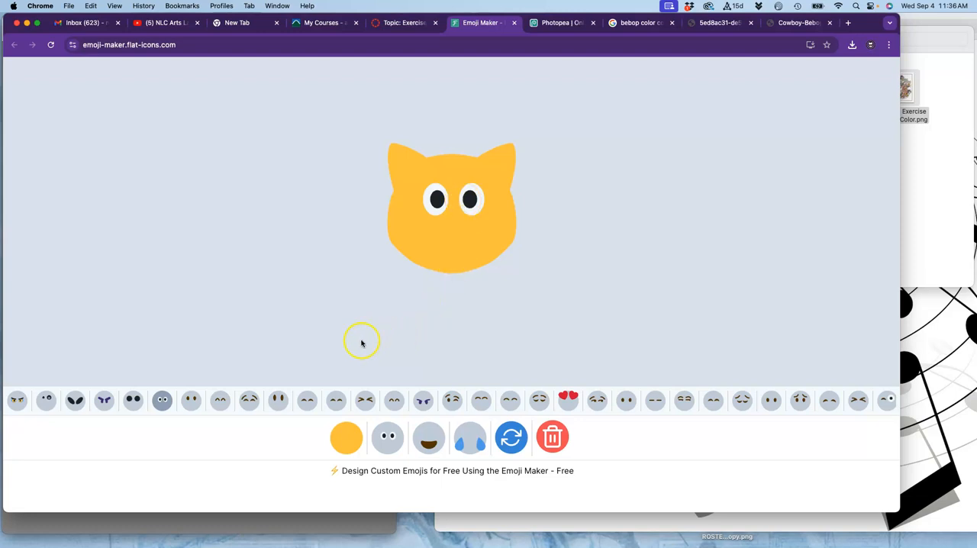
left_click(365, 400)
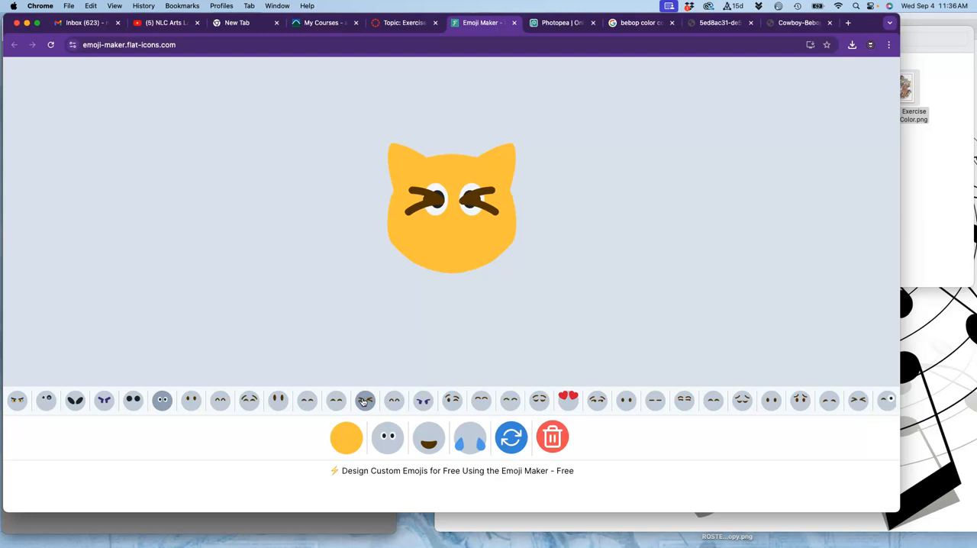
mouse_move(609, 412)
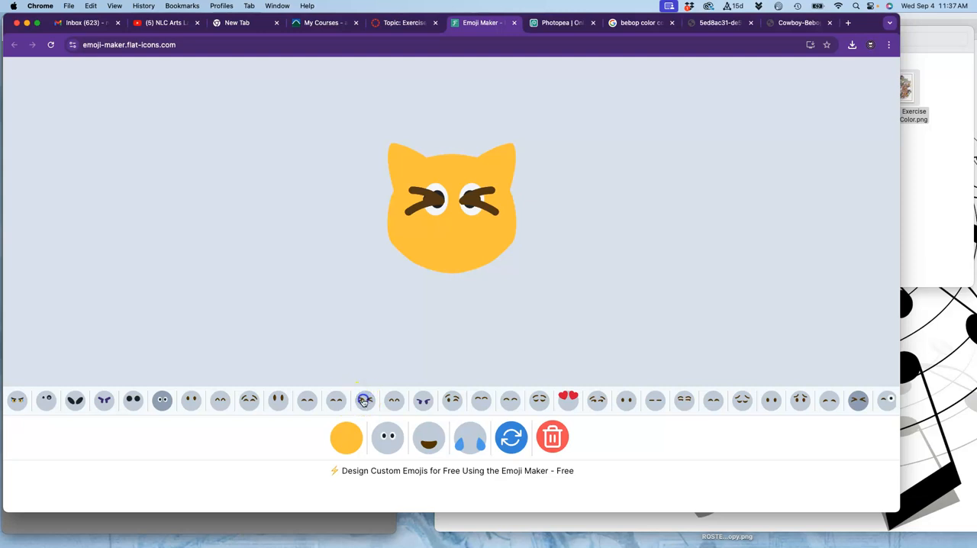
left_click(858, 400)
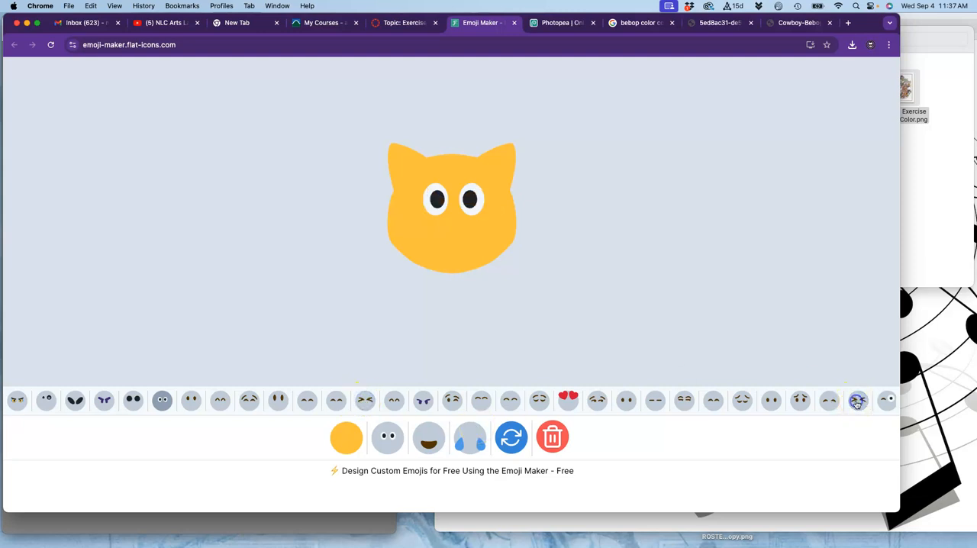
left_click(366, 400)
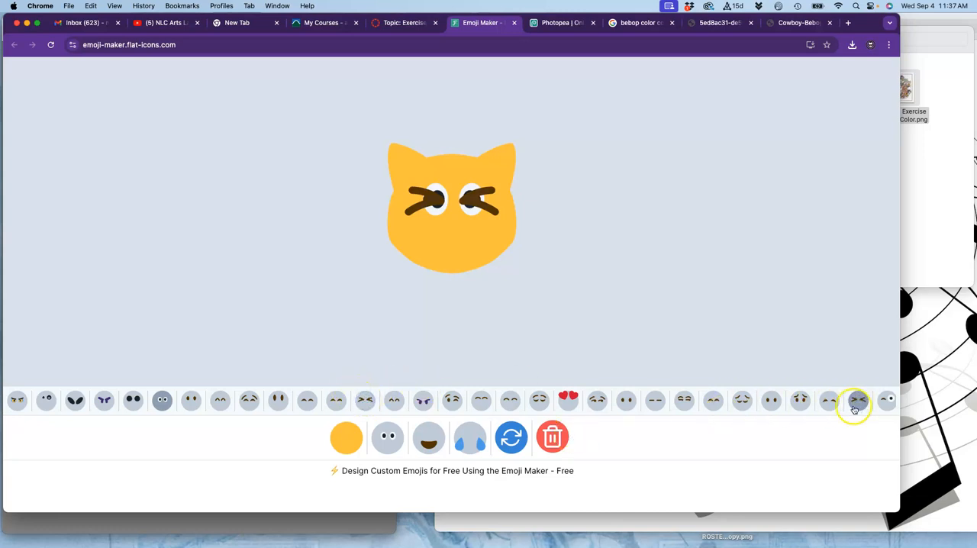
left_click(858, 400)
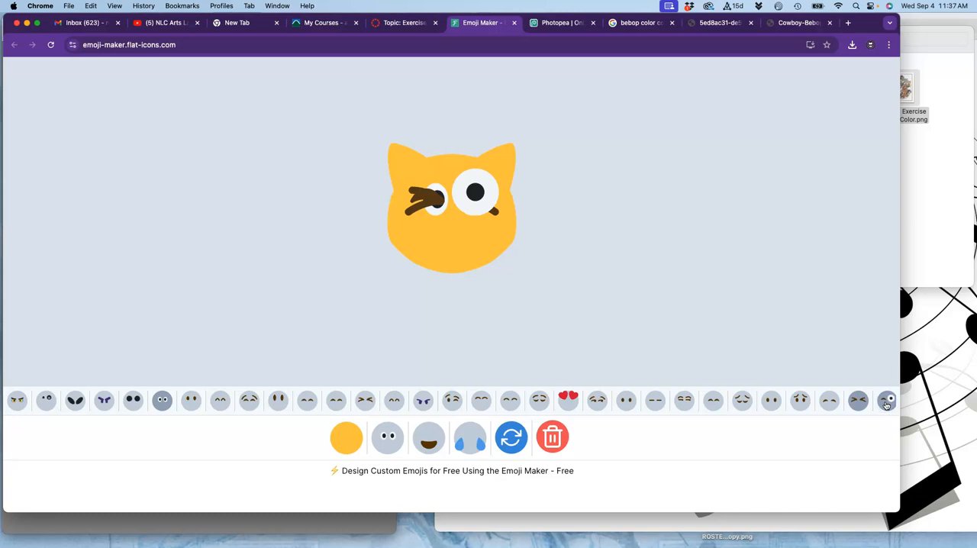
mouse_move(538, 274)
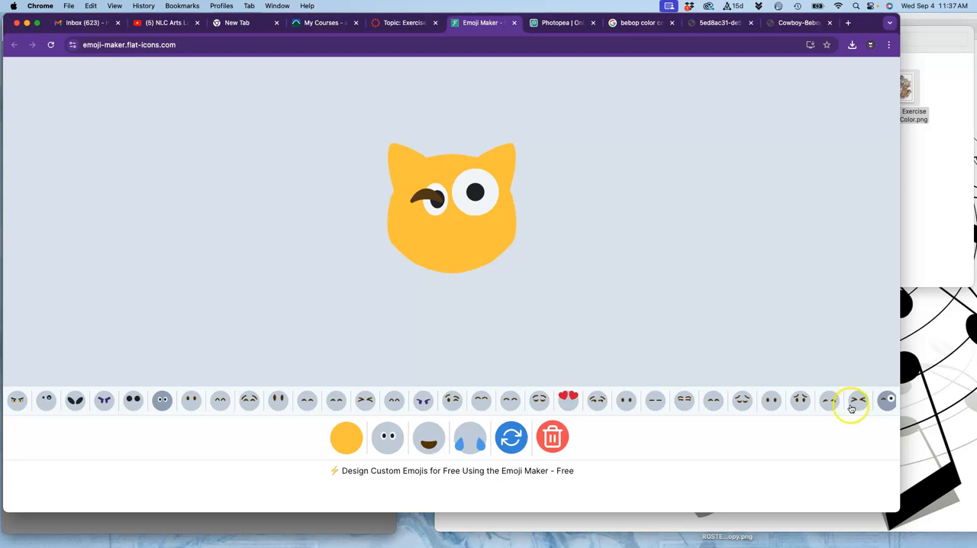
mouse_move(162, 400)
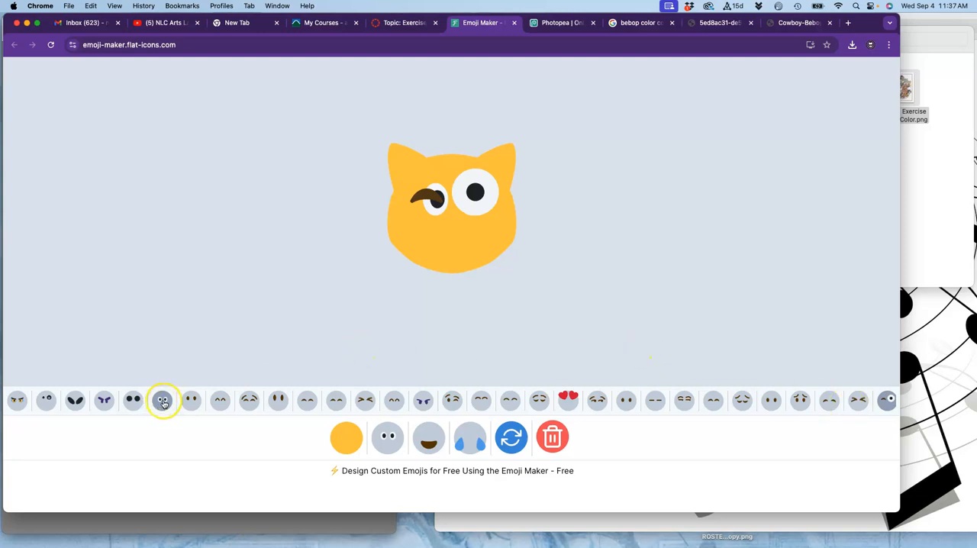
- Compare closed-wink, crossed and squeezed-shut styles, then settle on the wink with one wide-open eye
left_click(162, 400)
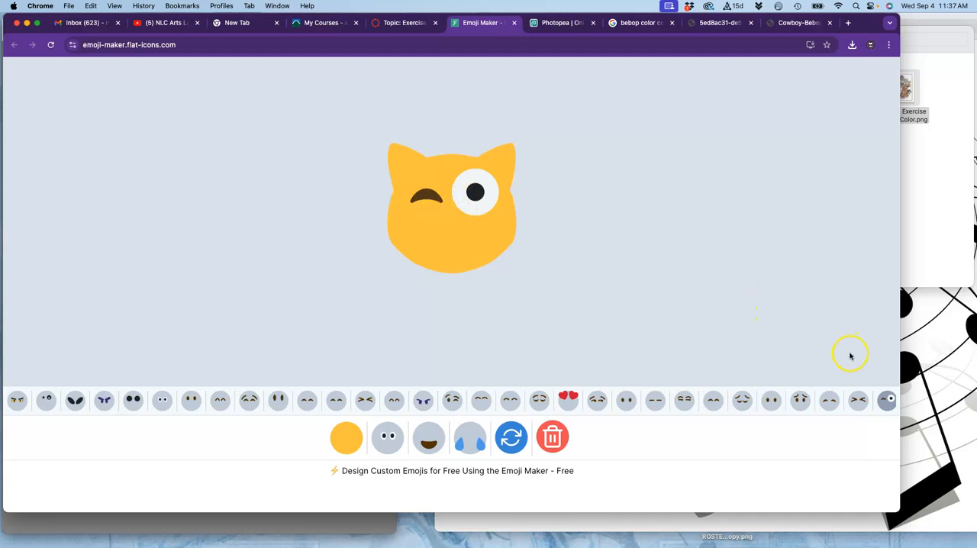
left_click(857, 400)
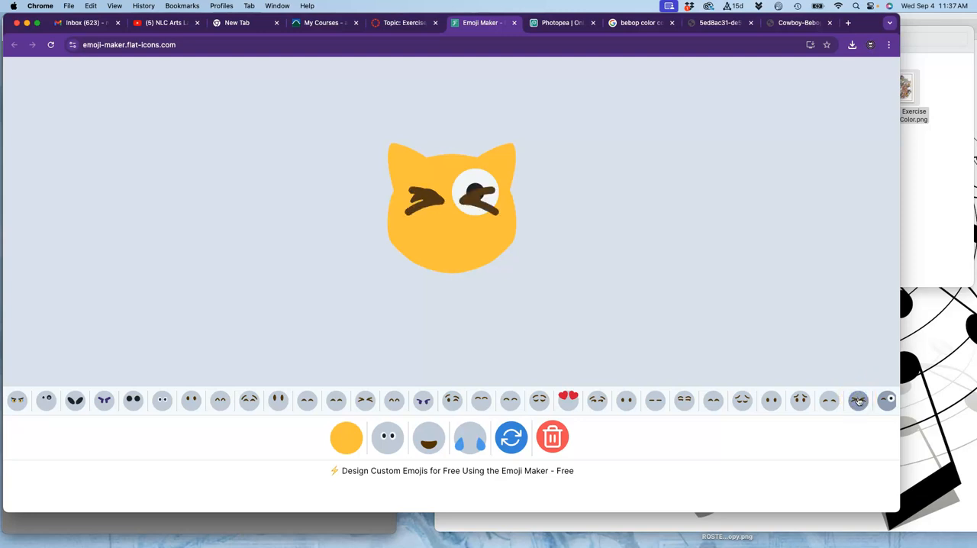
left_click(887, 400)
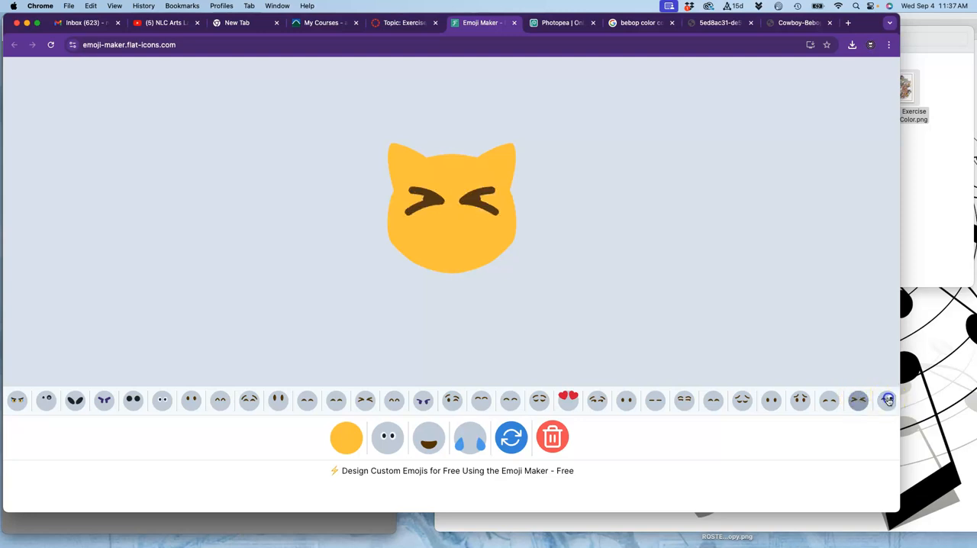
left_click(889, 400)
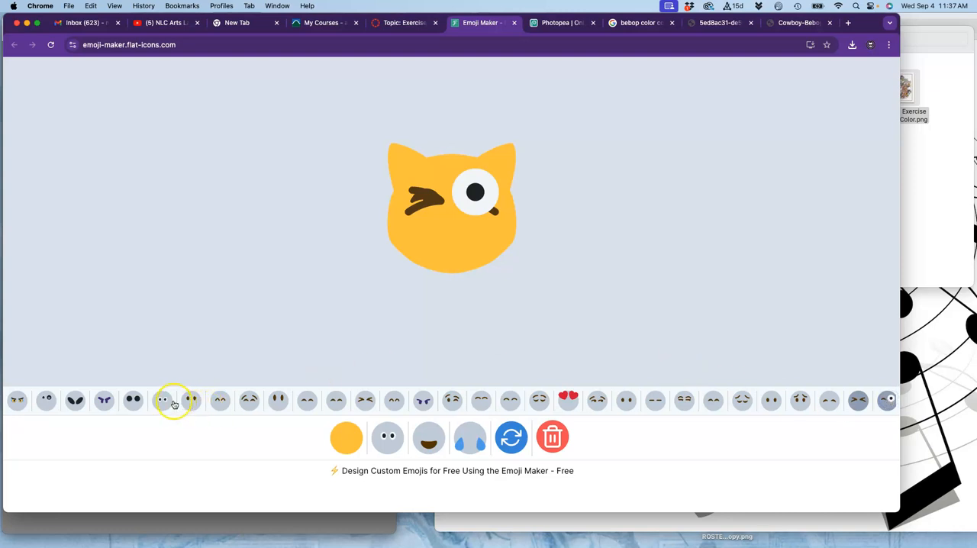
left_click(162, 400)
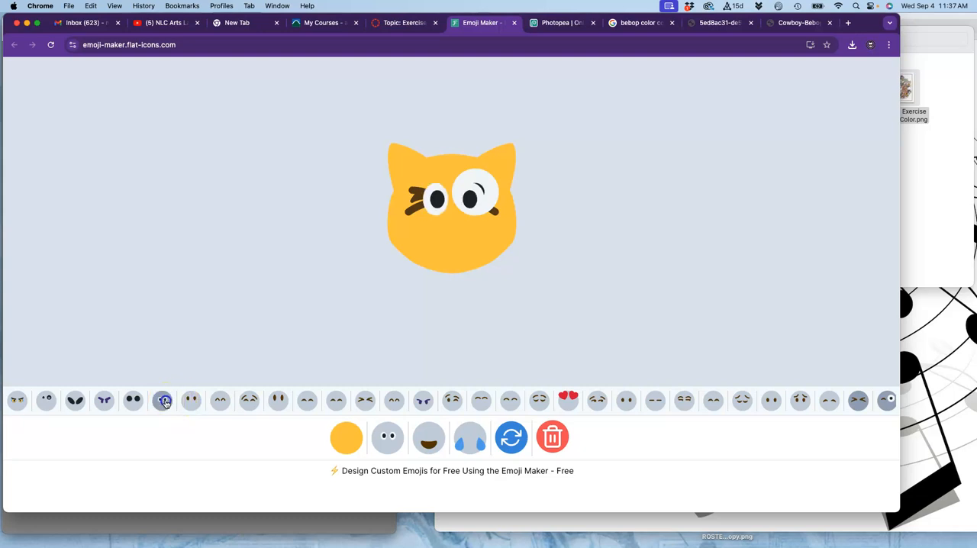
left_click(858, 400)
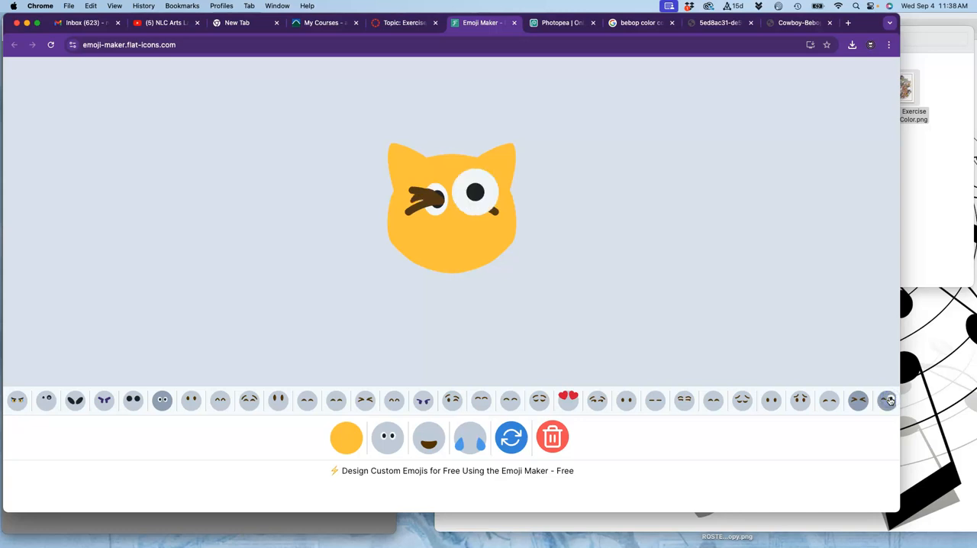
mouse_move(754, 400)
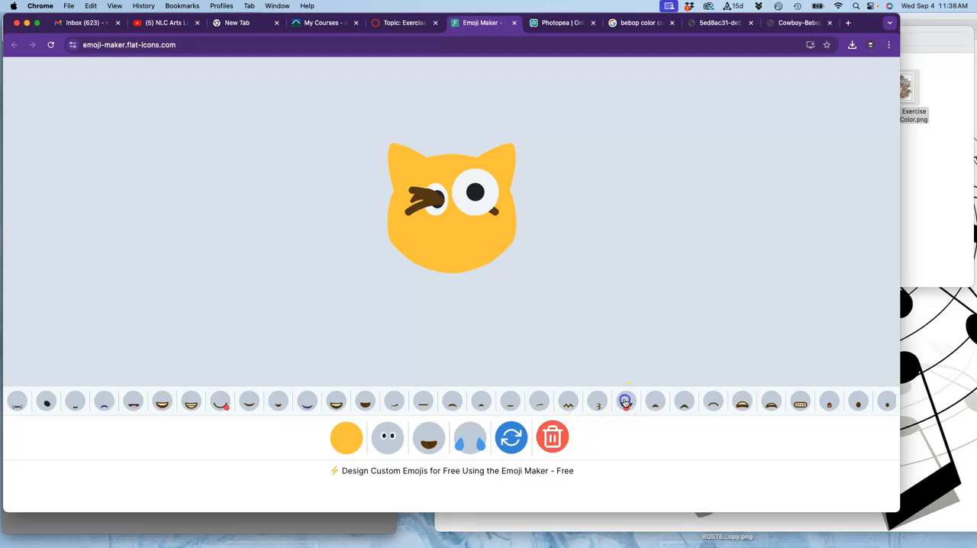
- Give the cat a wide tongue-out grin after trying the dark-nose and drooling tongue mouths
left_click(626, 402)
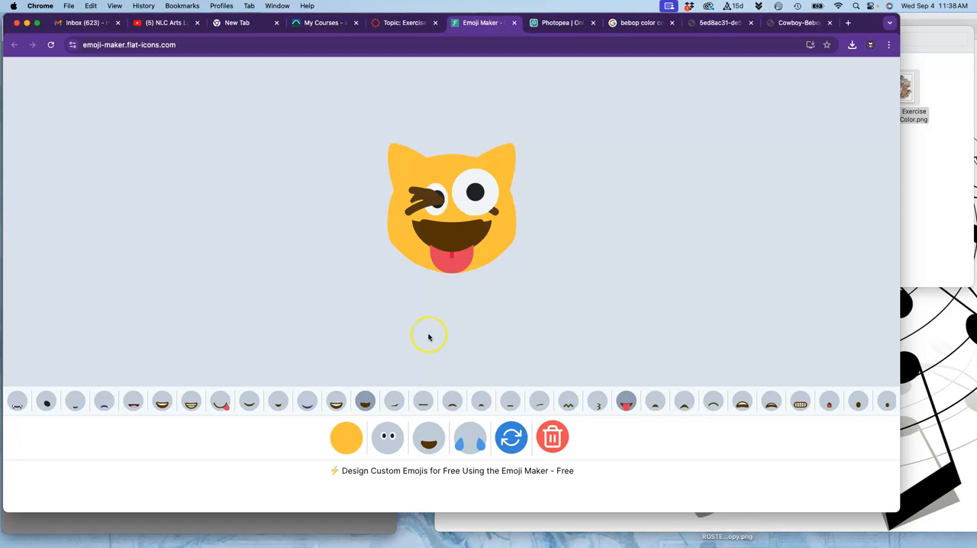
mouse_move(623, 403)
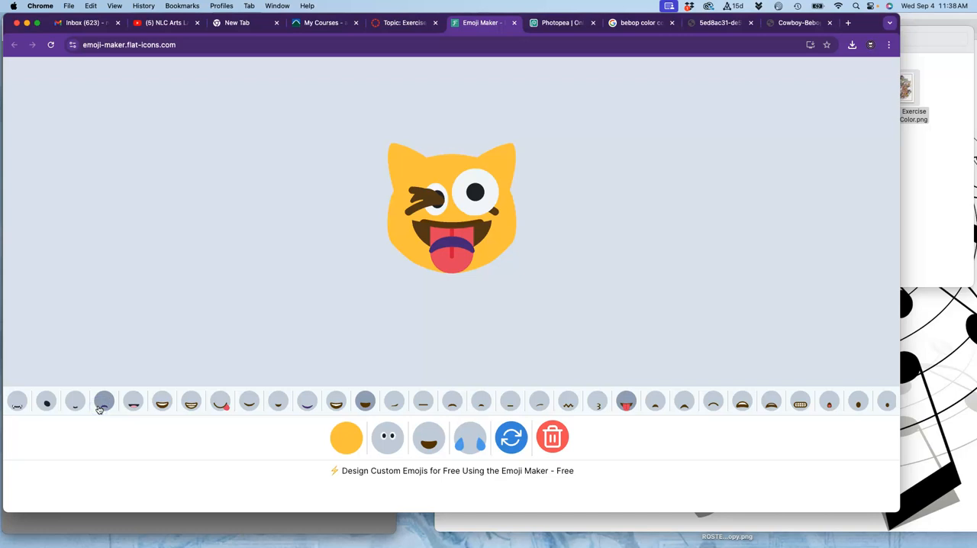
left_click(46, 401)
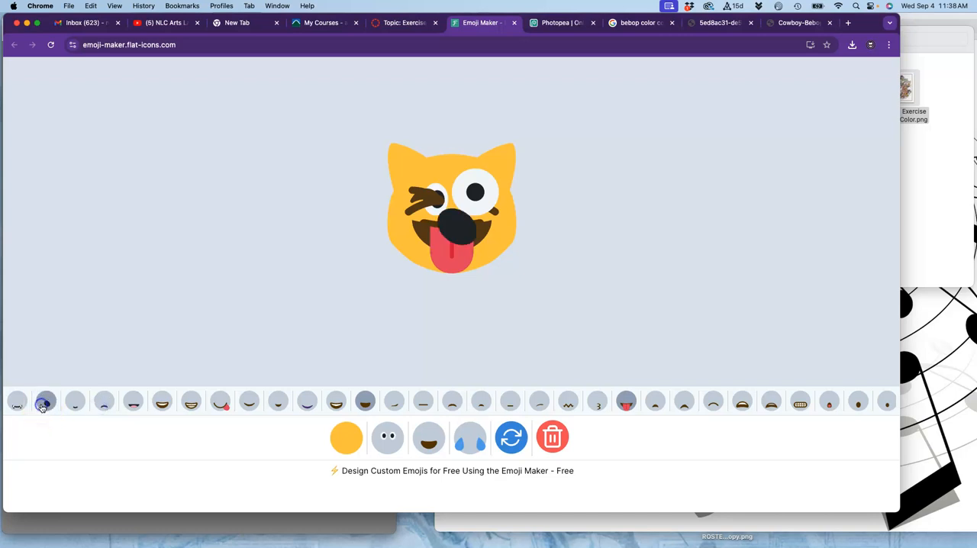
left_click(363, 400)
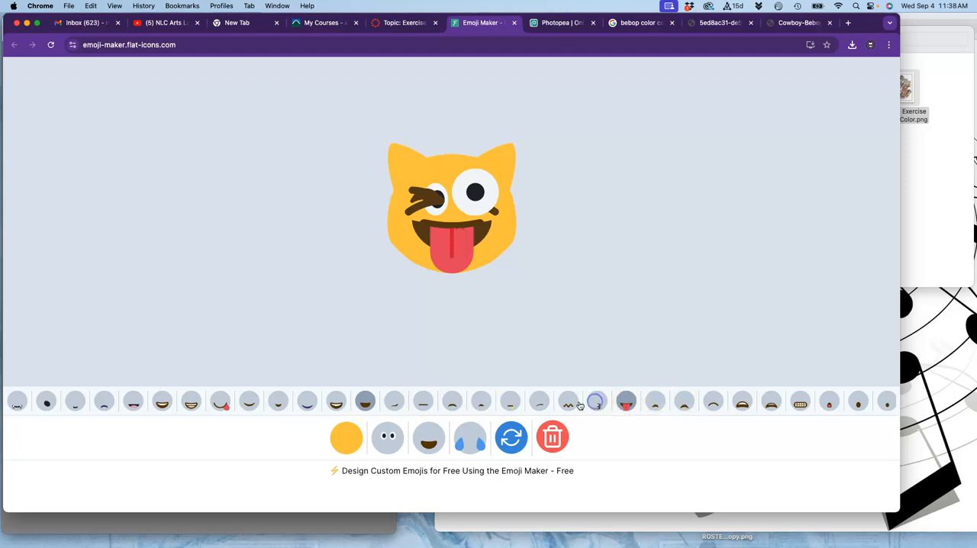
left_click(568, 400)
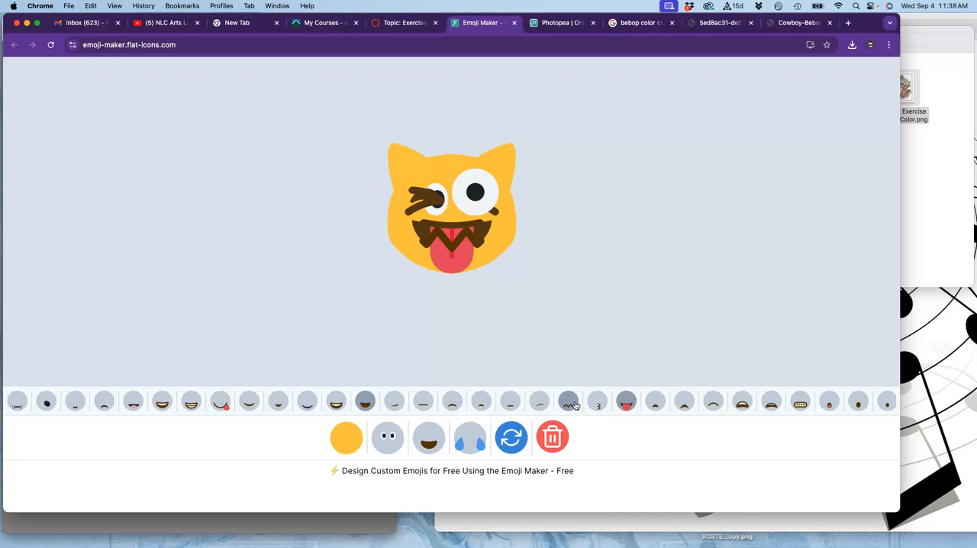
left_click(626, 400)
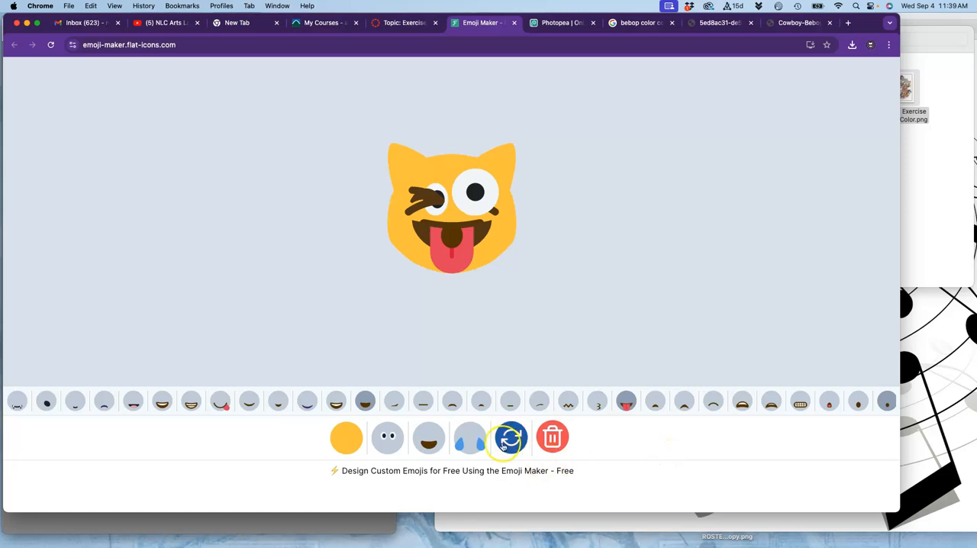
- Browse the extras, trying and removing the censored-swearing bar over the mouth
left_click(510, 436)
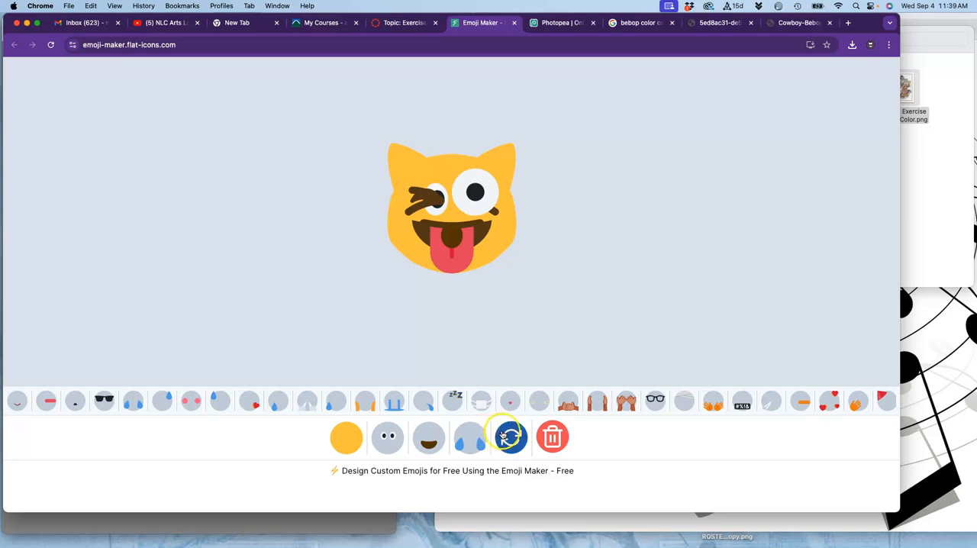
left_click(655, 400)
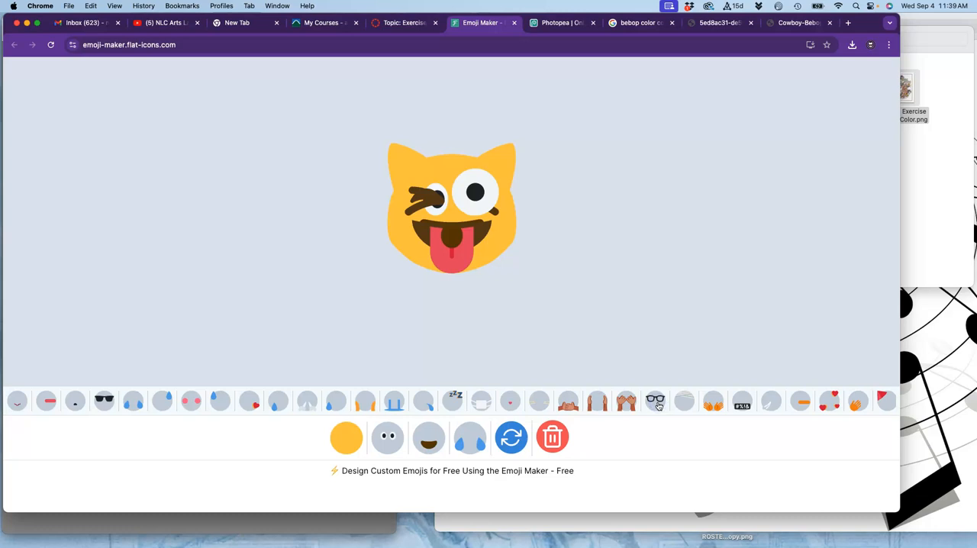
left_click(742, 400)
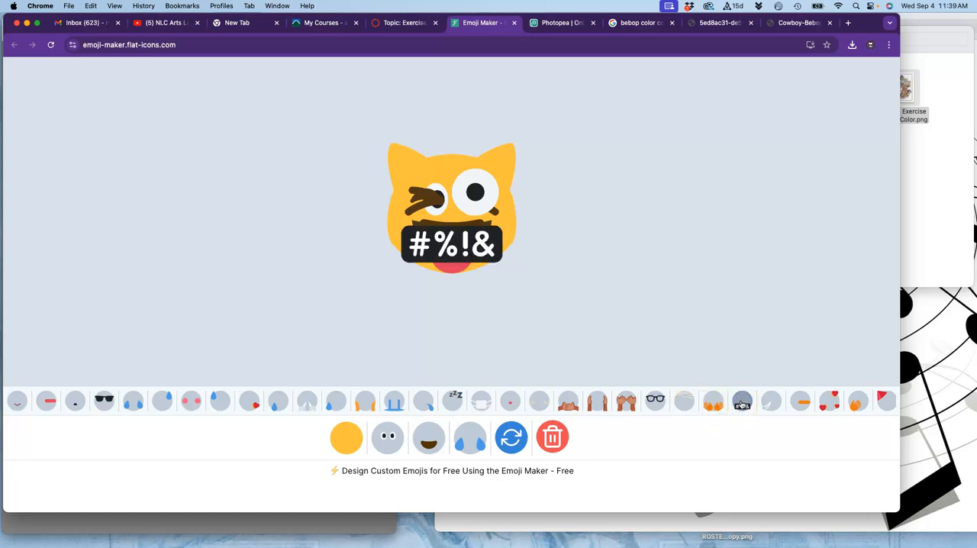
left_click(733, 403)
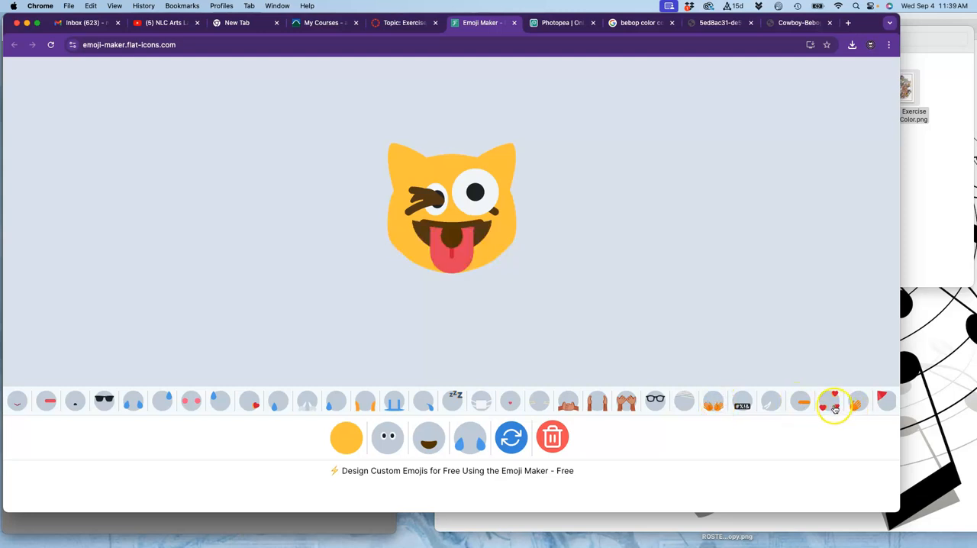
left_click(832, 403)
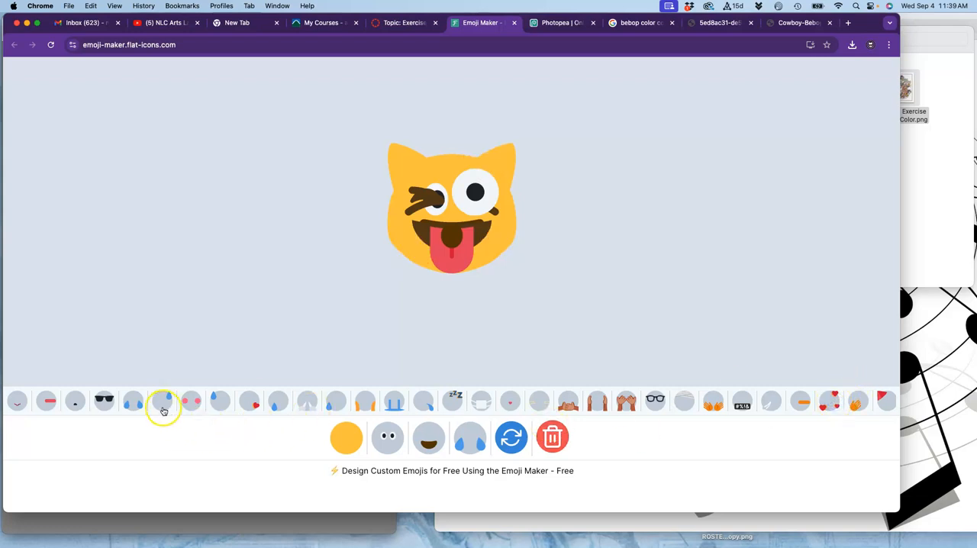
- Add streaming tears, then swap them for a single blue tear drop on the cheek
left_click(278, 403)
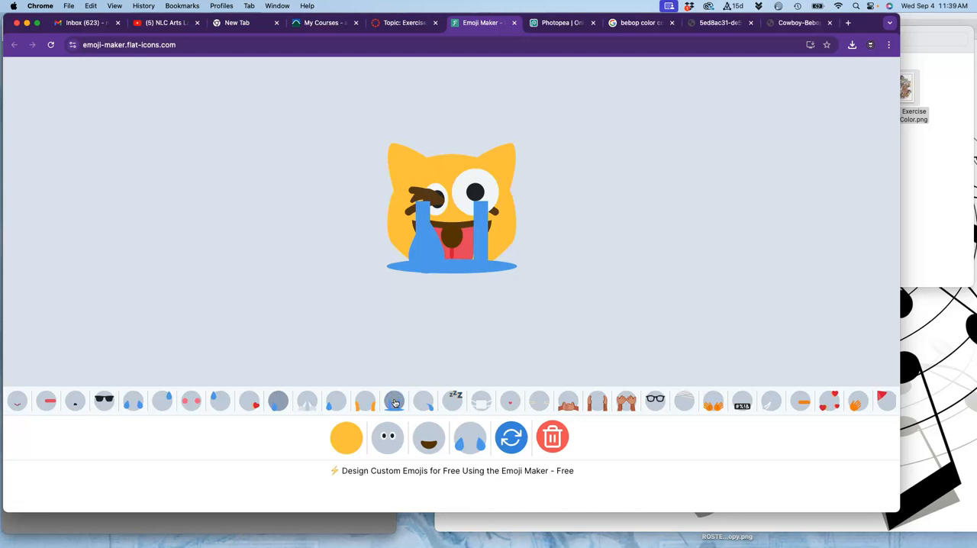
left_click(337, 400)
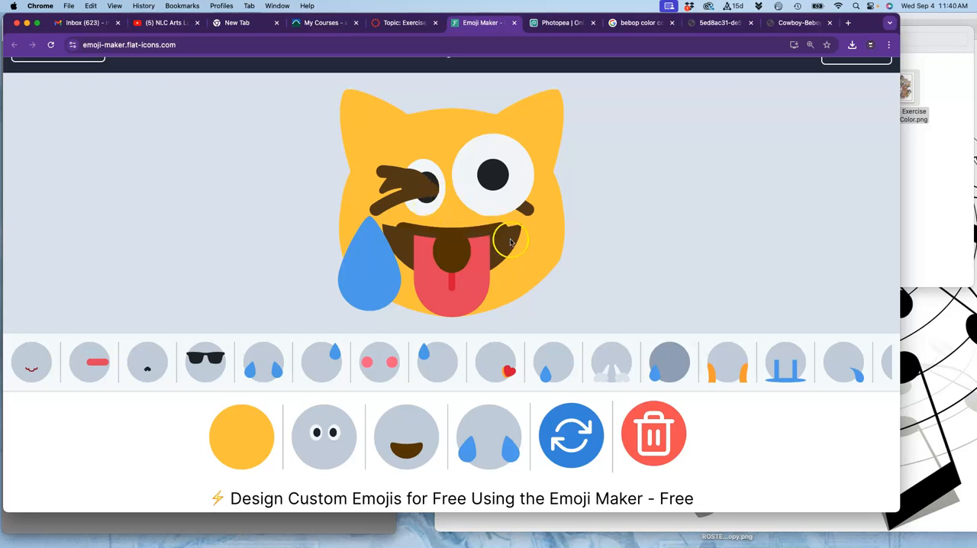
mouse_move(618, 287)
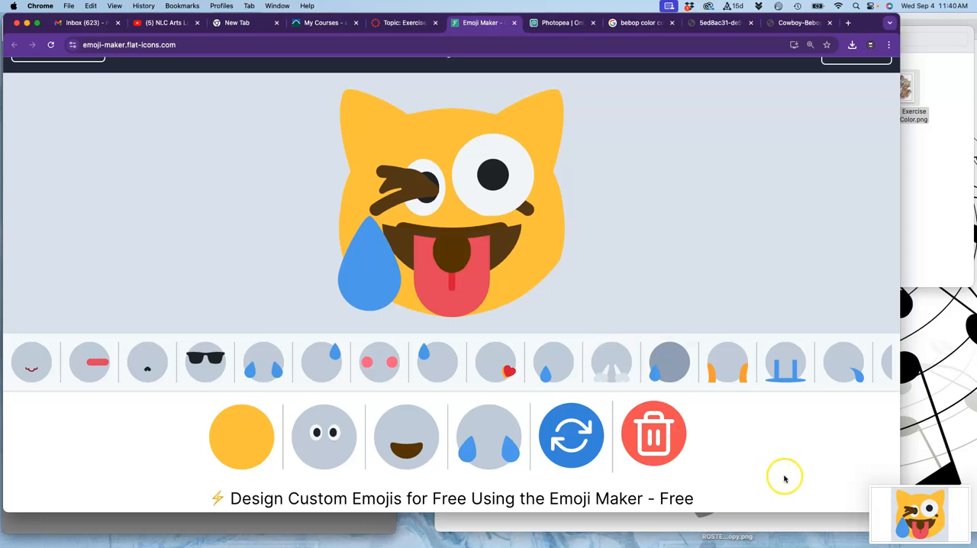
mouse_move(884, 492)
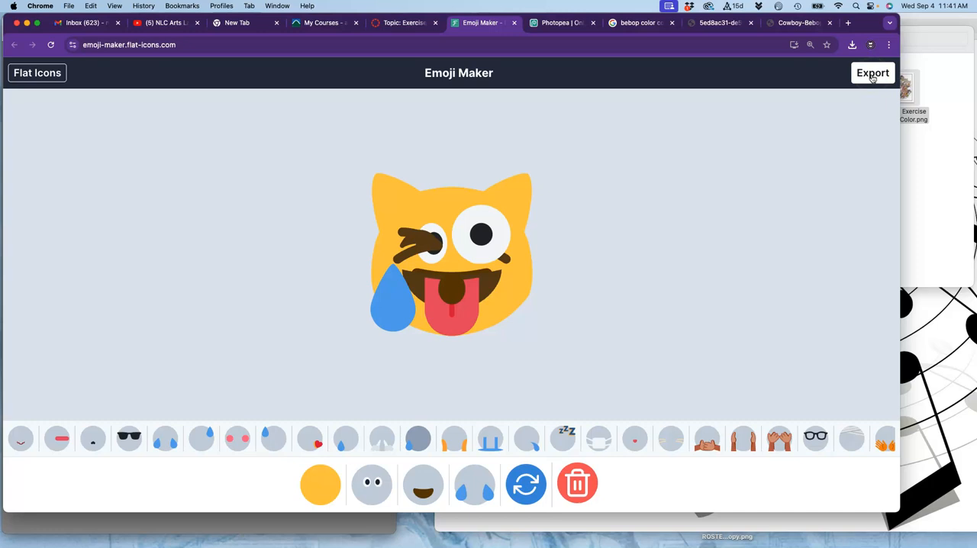
- Export the finished cat emoji as a PNG and an SVG download
left_click(873, 73)
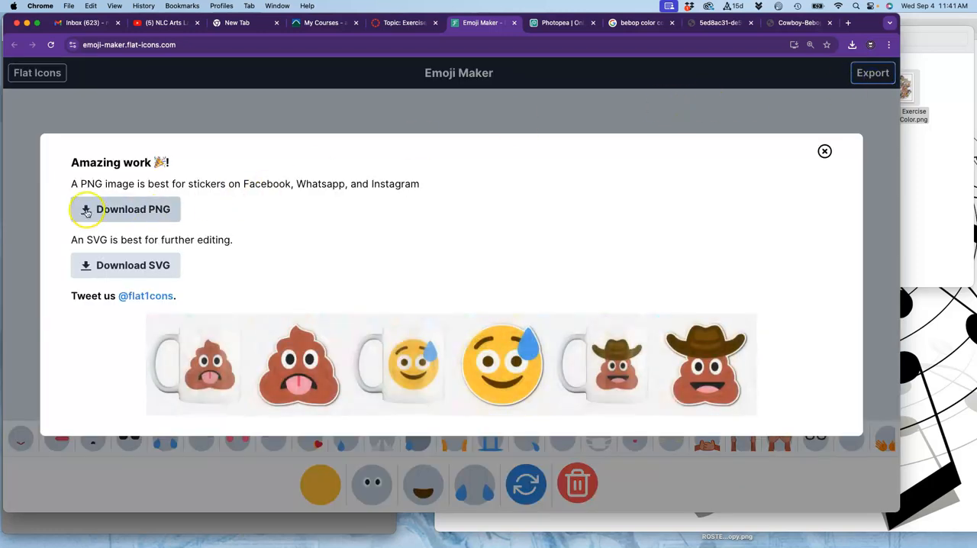
left_click(125, 209)
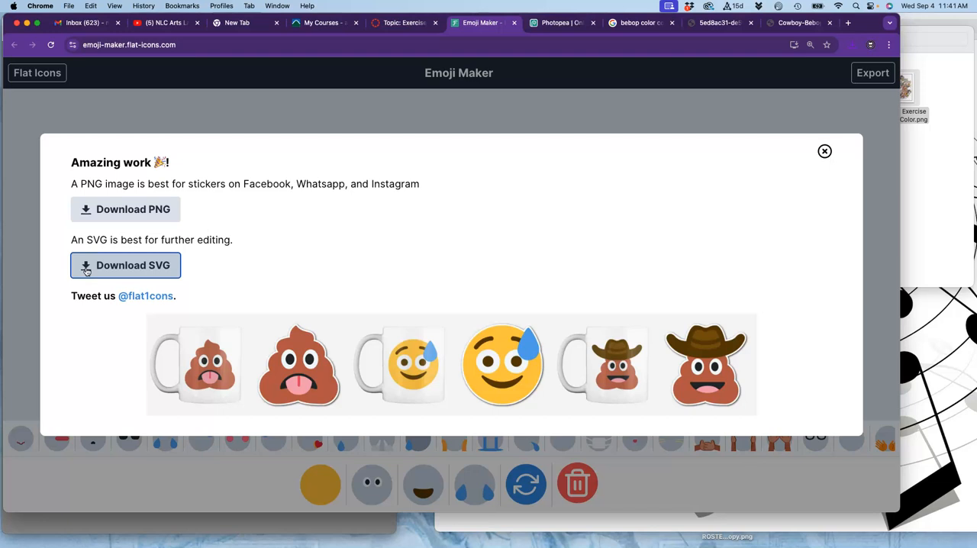
left_click(824, 151)
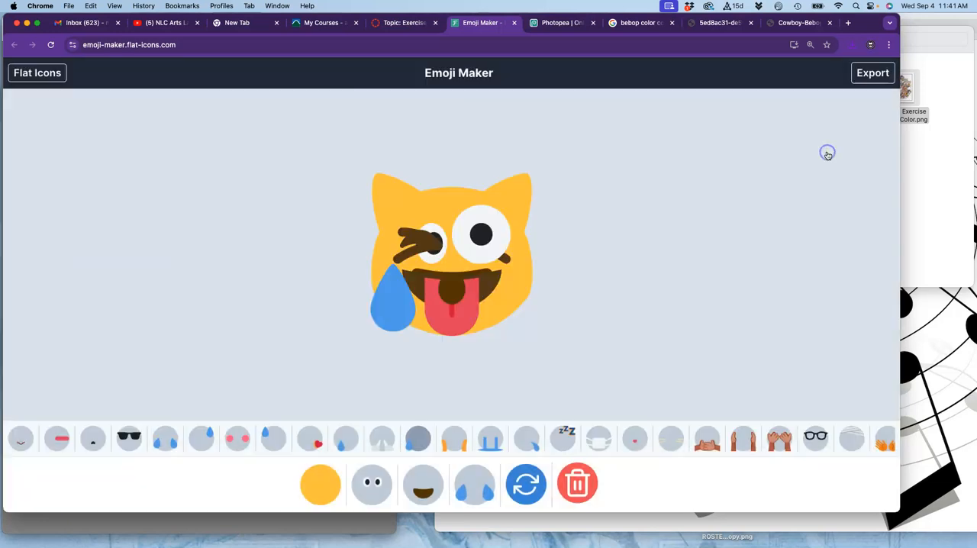
mouse_move(842, 133)
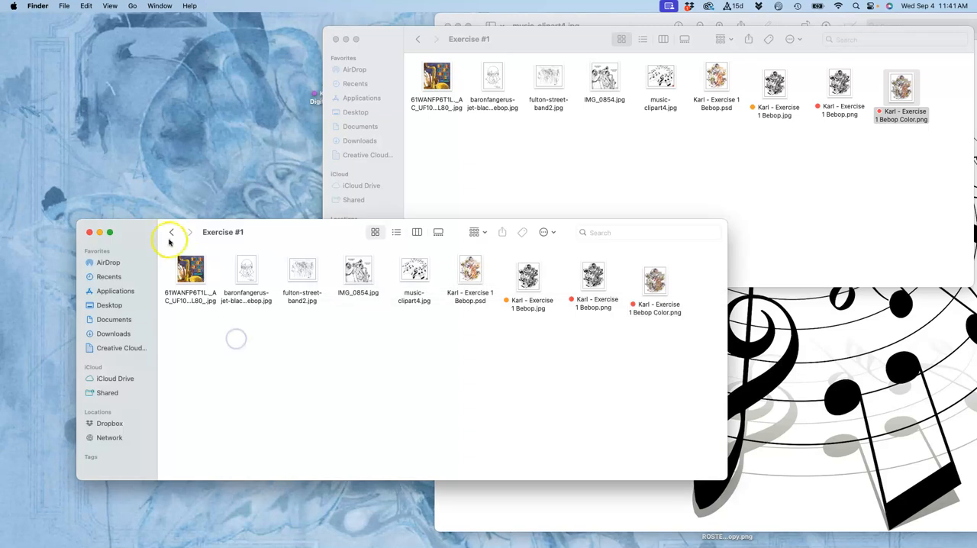
- Close the clipart preview and open the FA24 Digital Art Morning course folder from the desktop
left_click(171, 232)
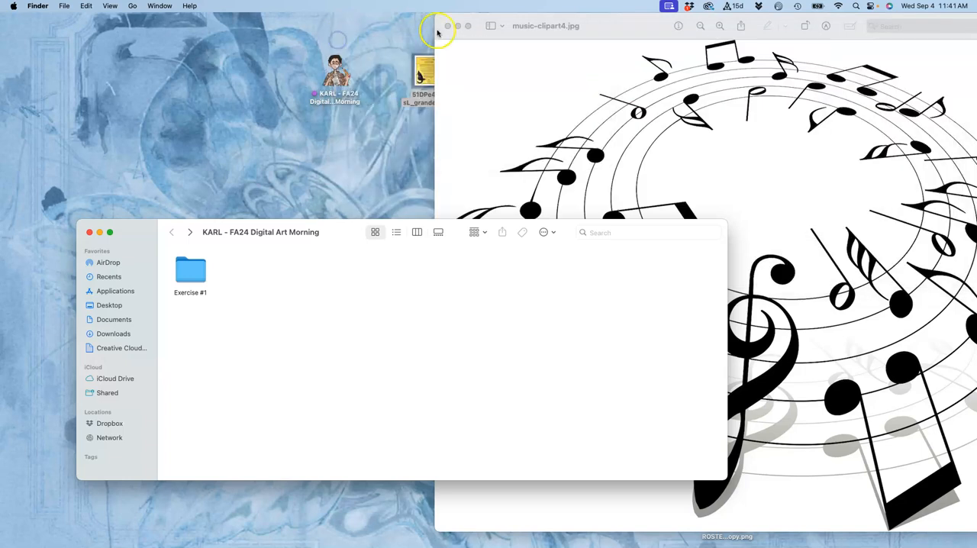
left_click(449, 24)
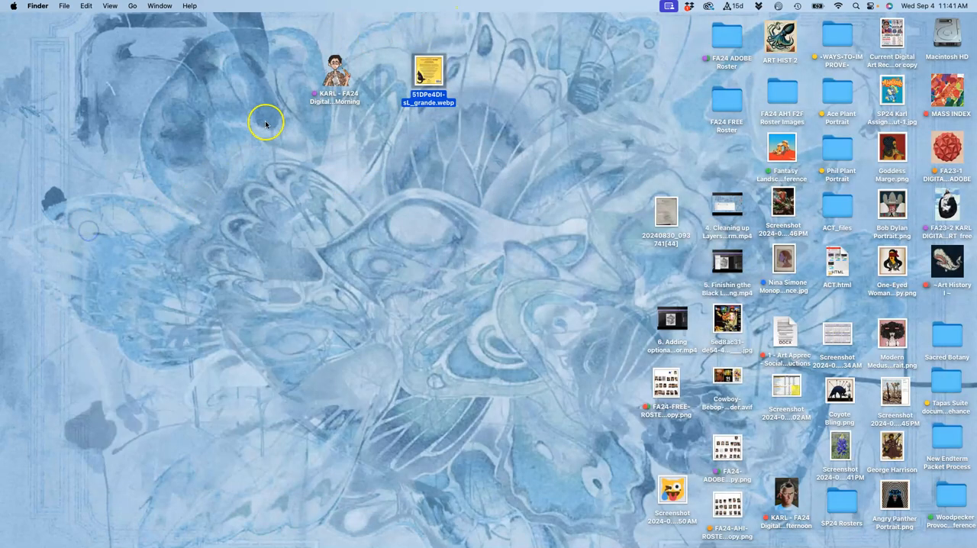
left_click(335, 68)
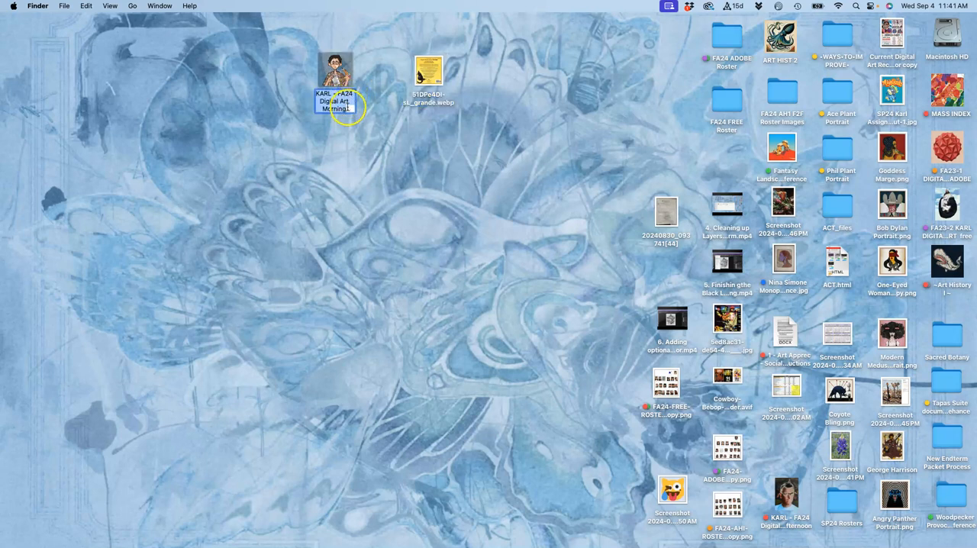
double_click(334, 73)
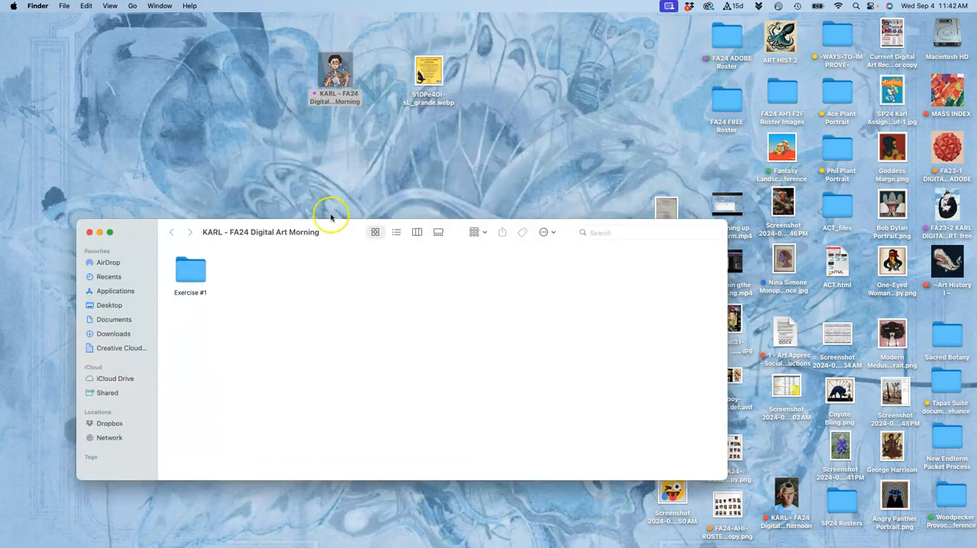
mouse_move(277, 284)
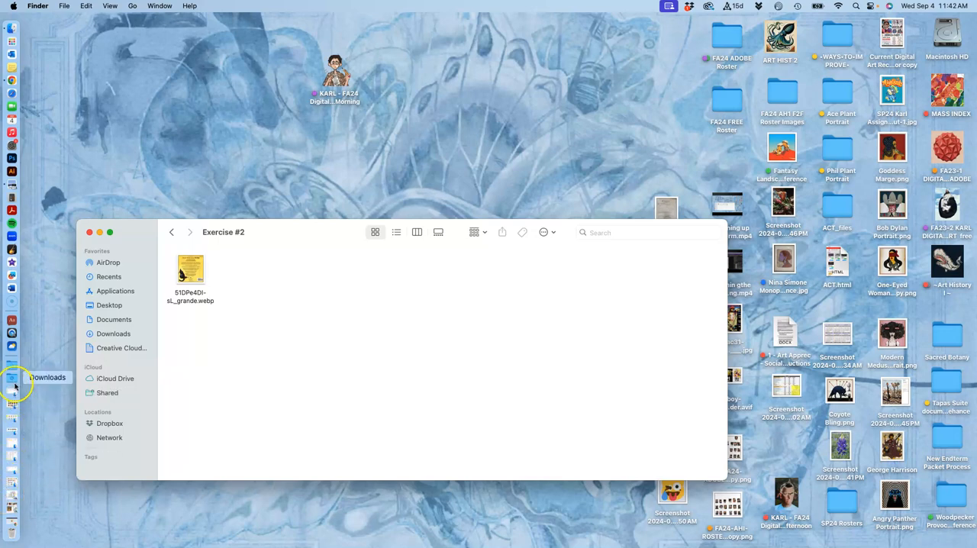
- From recent downloads, drag the desktop screenshot into the Exercise #2 folder
left_click(12, 377)
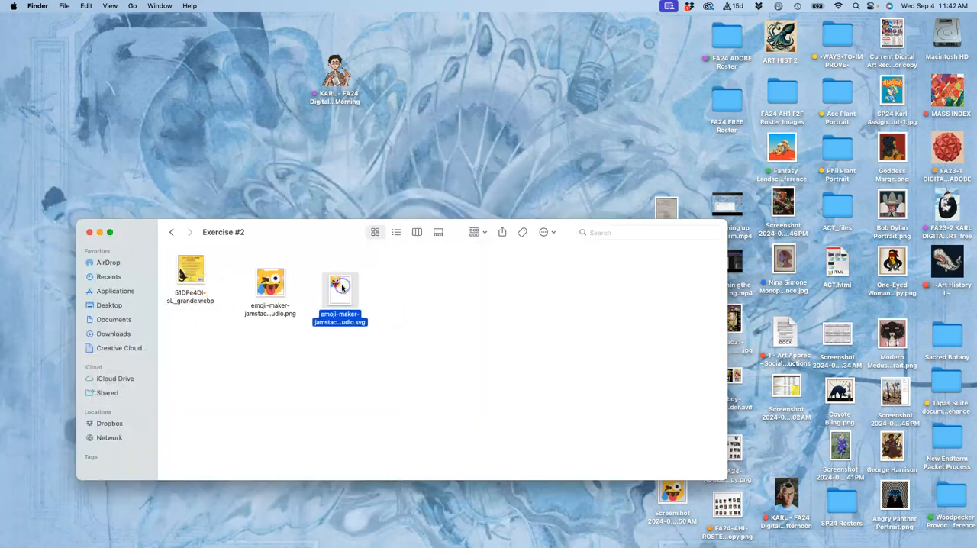
left_click_drag(223, 232, 199, 150)
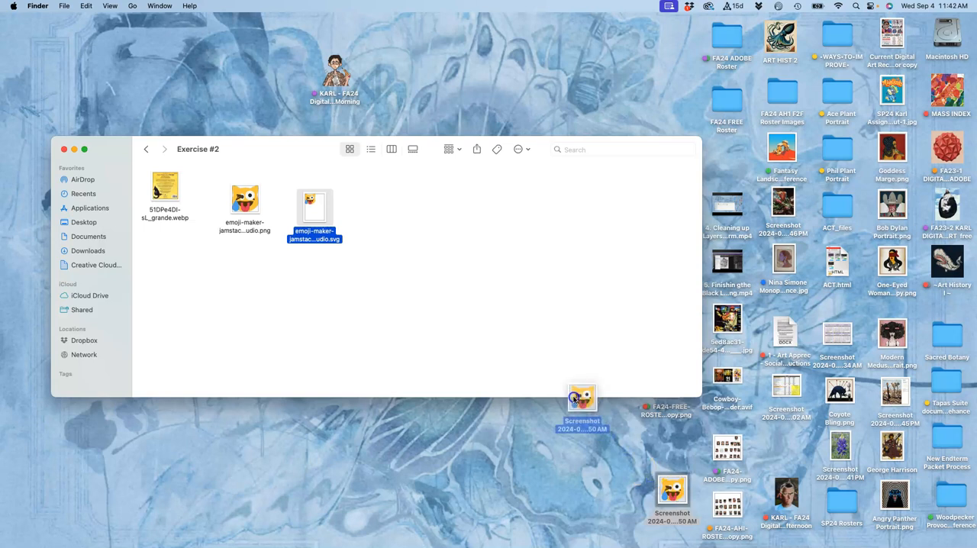
left_click_drag(583, 397, 382, 201)
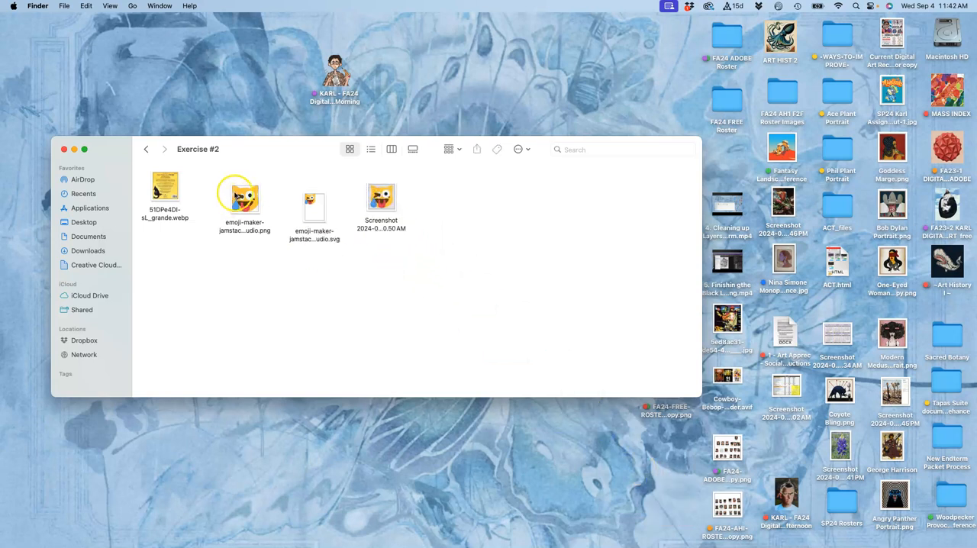
double_click(244, 197)
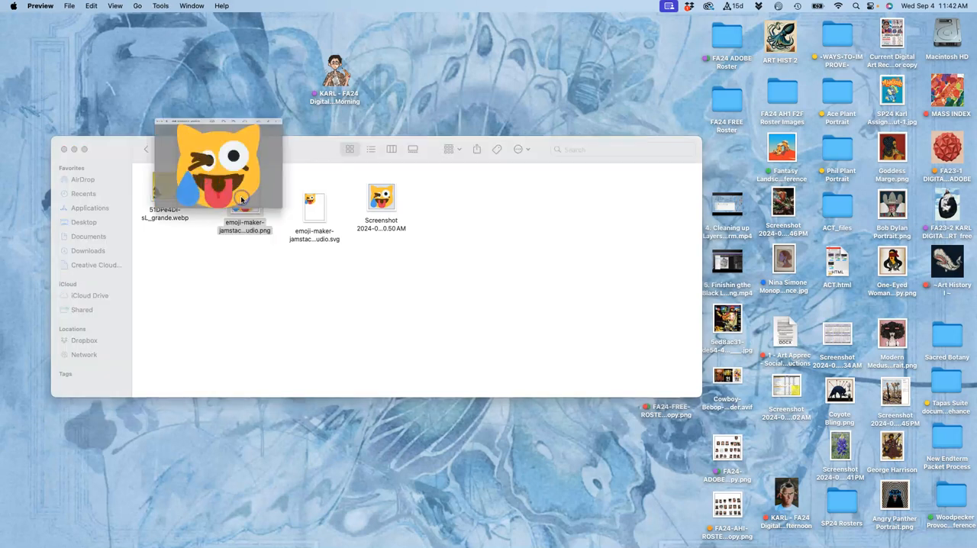
double_click(244, 206)
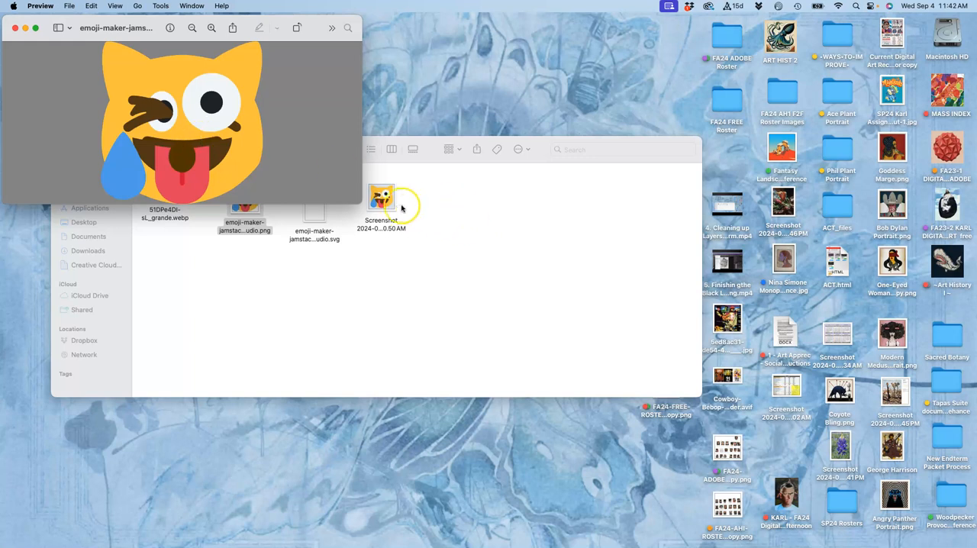
double_click(382, 198)
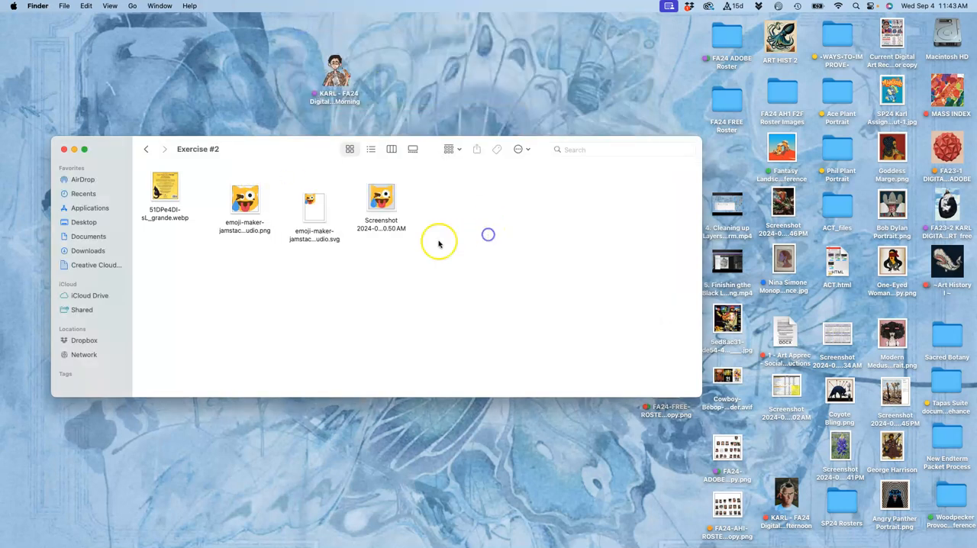
right_click(315, 206)
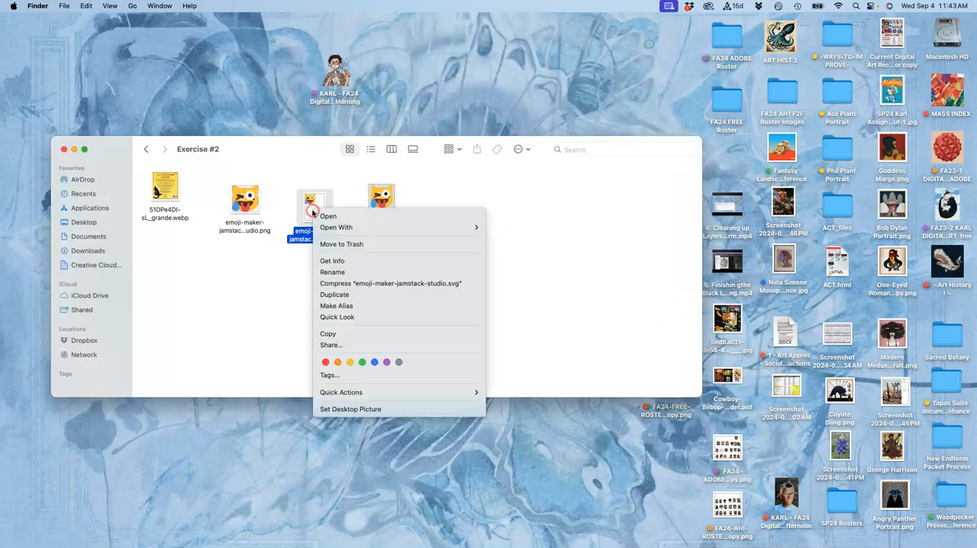
left_click(336, 226)
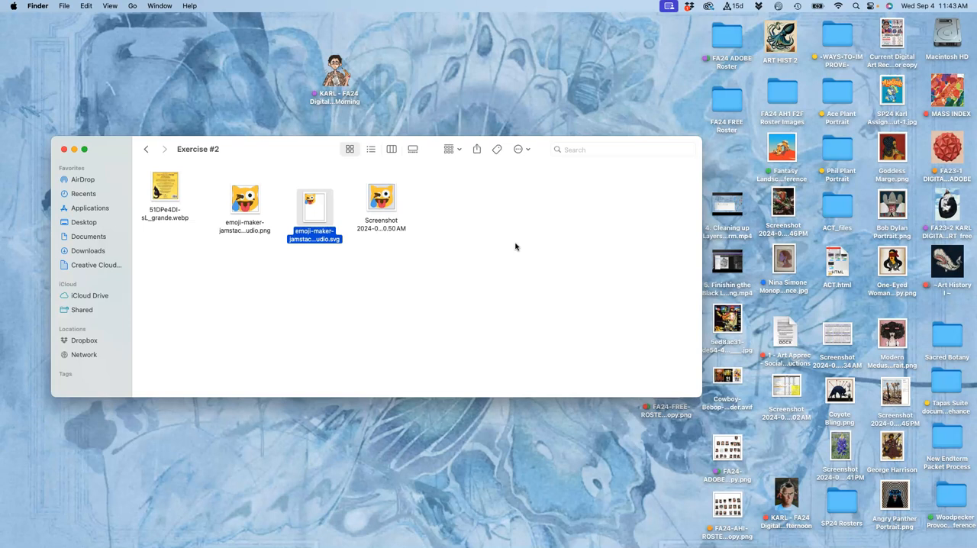
mouse_move(314, 212)
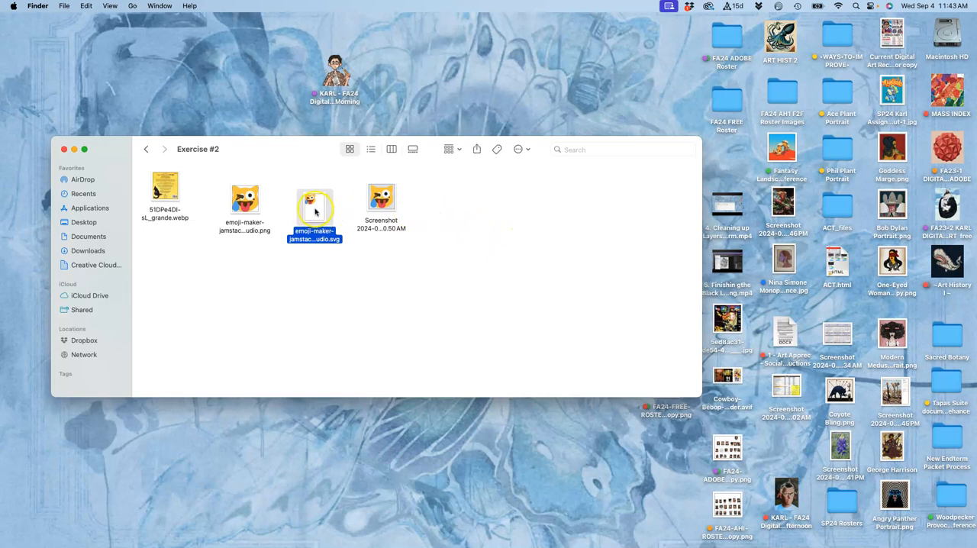